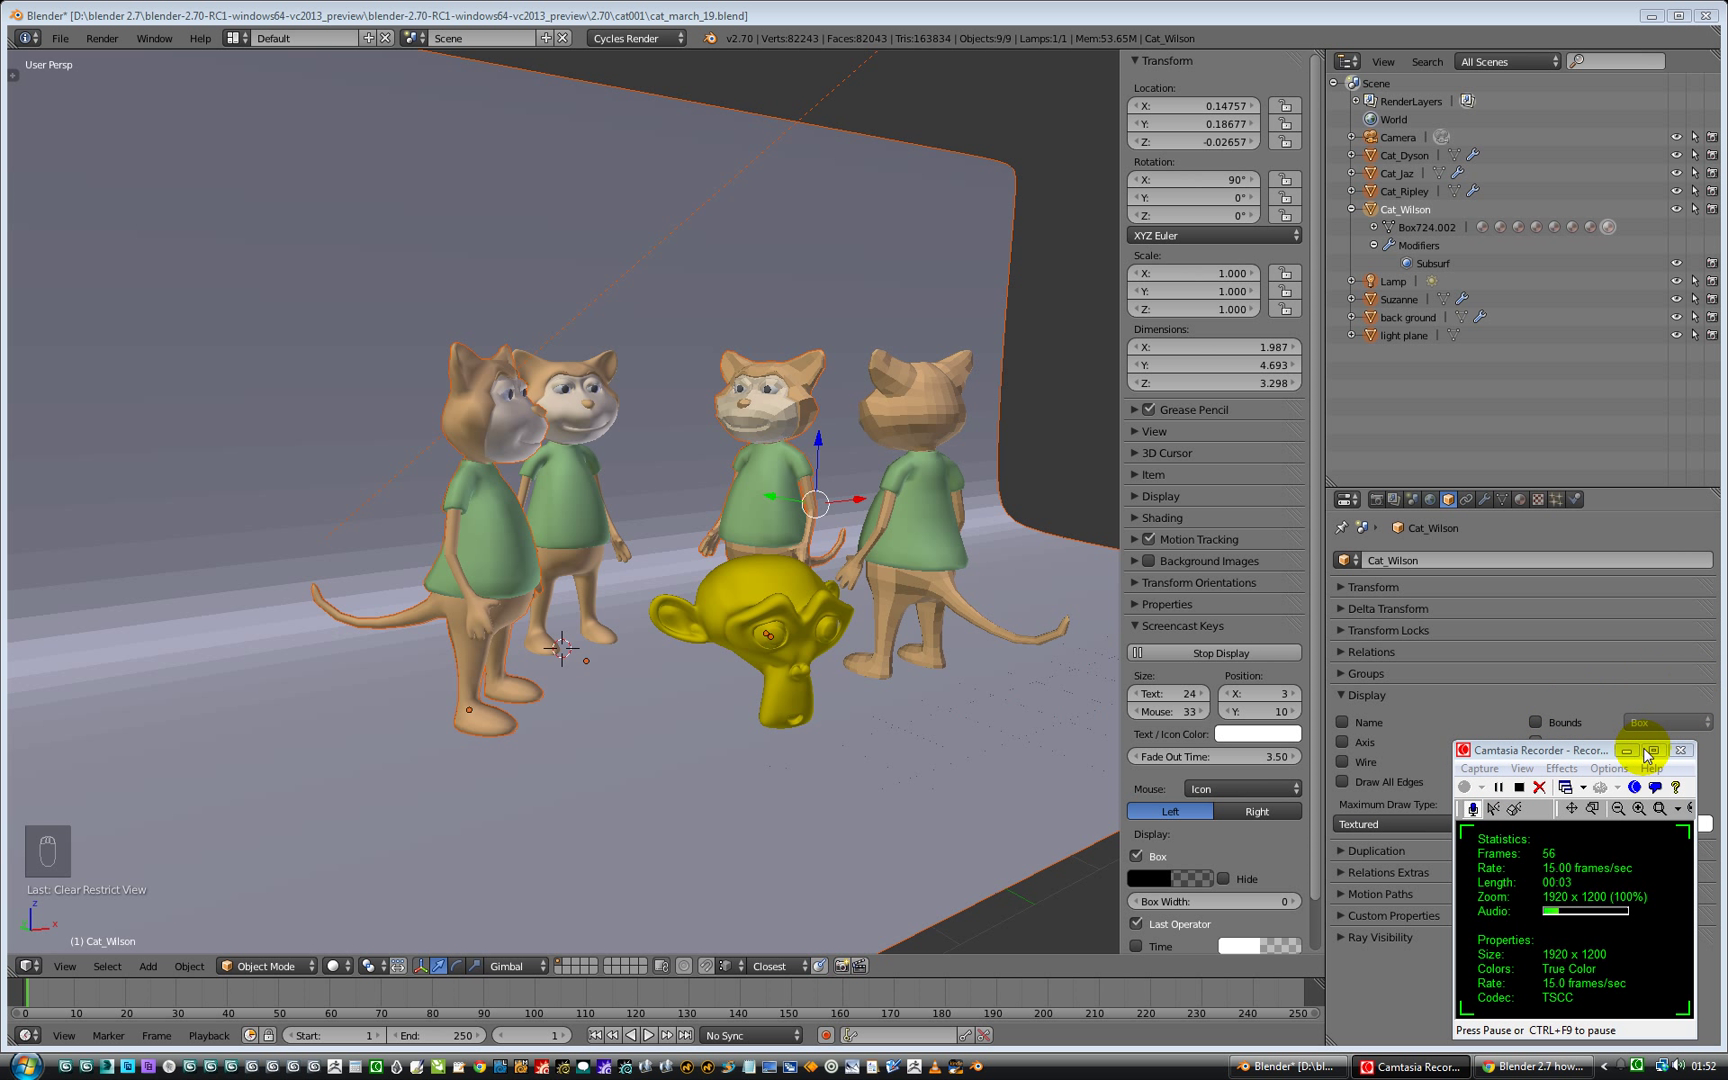
- Select Cat_Wilson and hide the other cats, monkey head and backdrop
left_click(1646, 750)
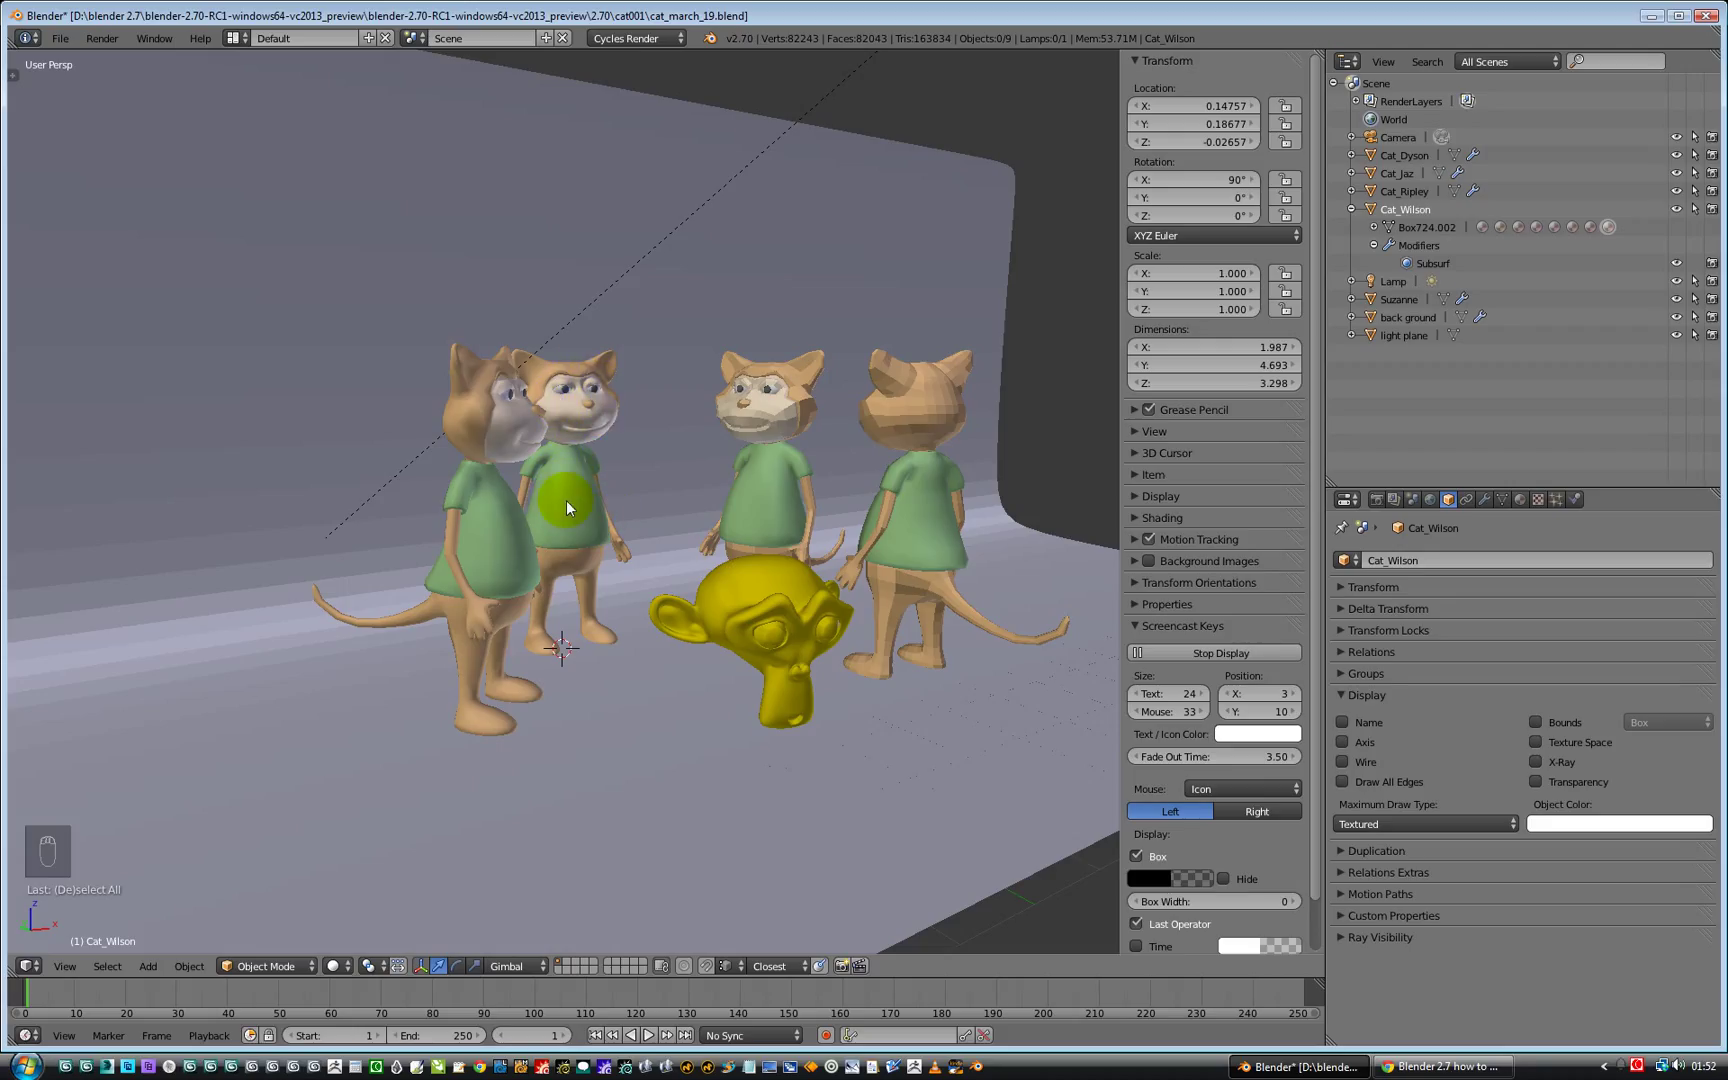
left_click(567, 501)
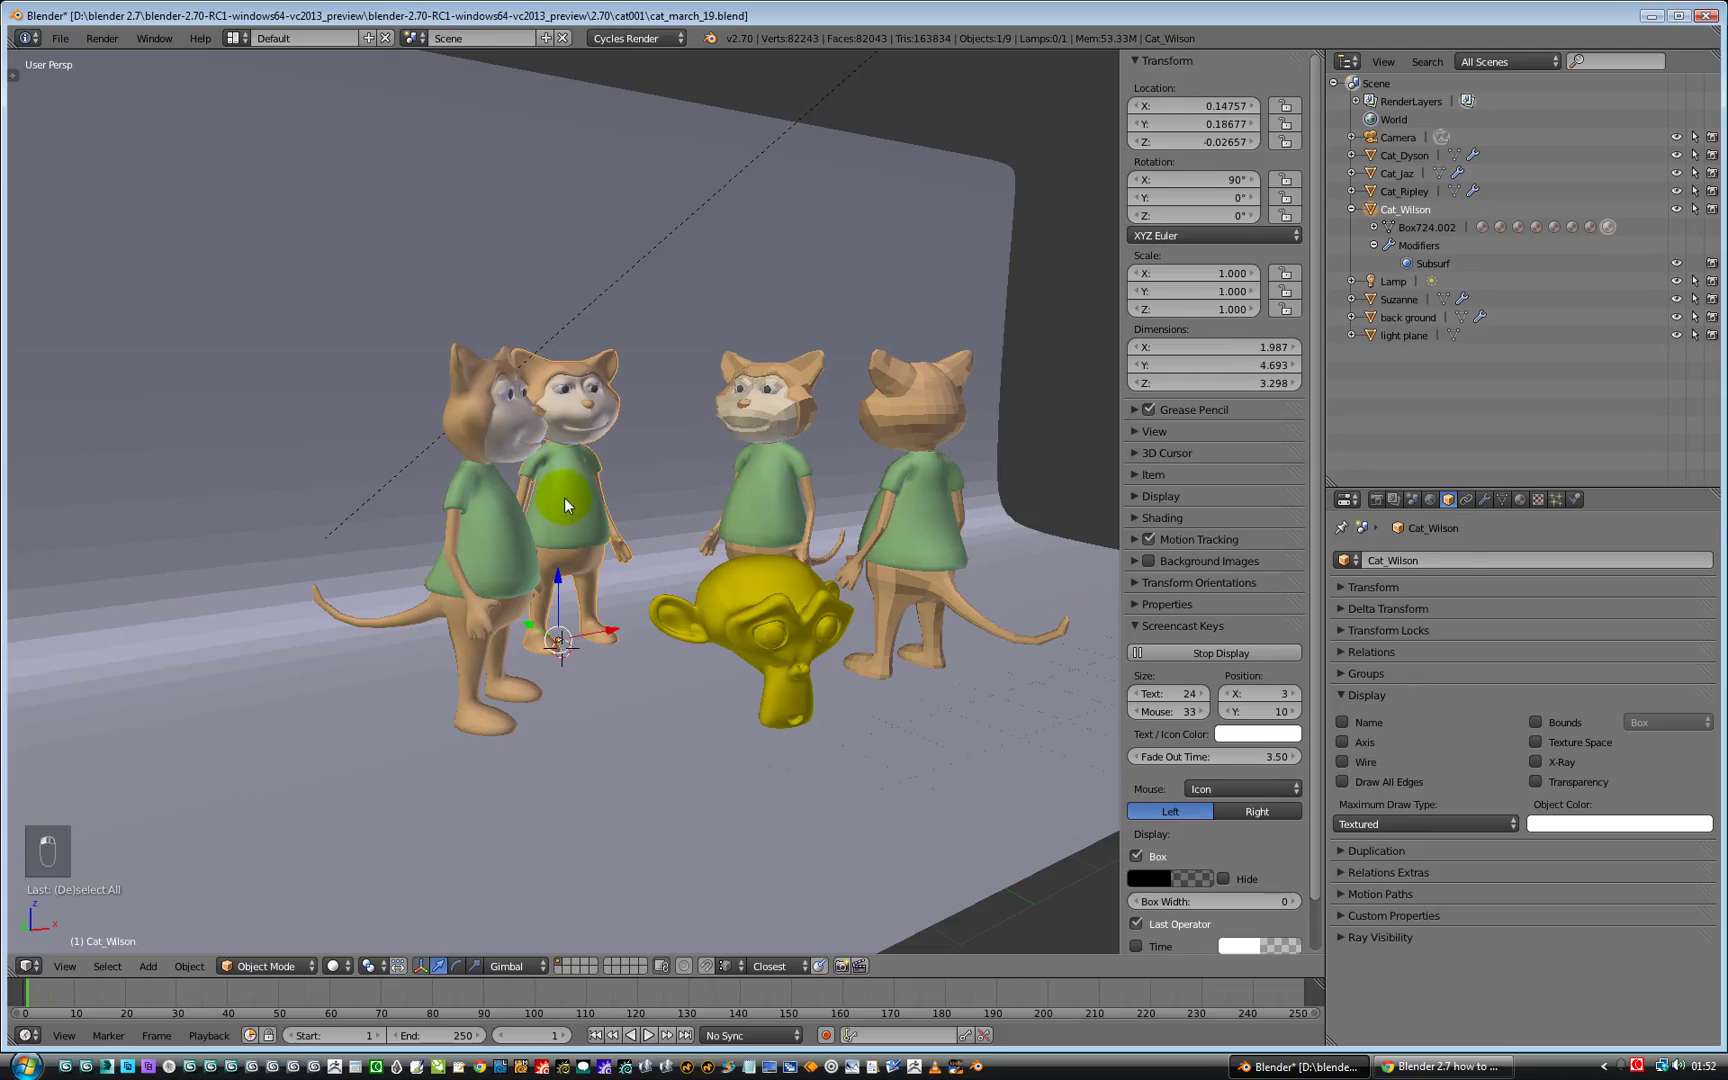
mouse_move(582, 502)
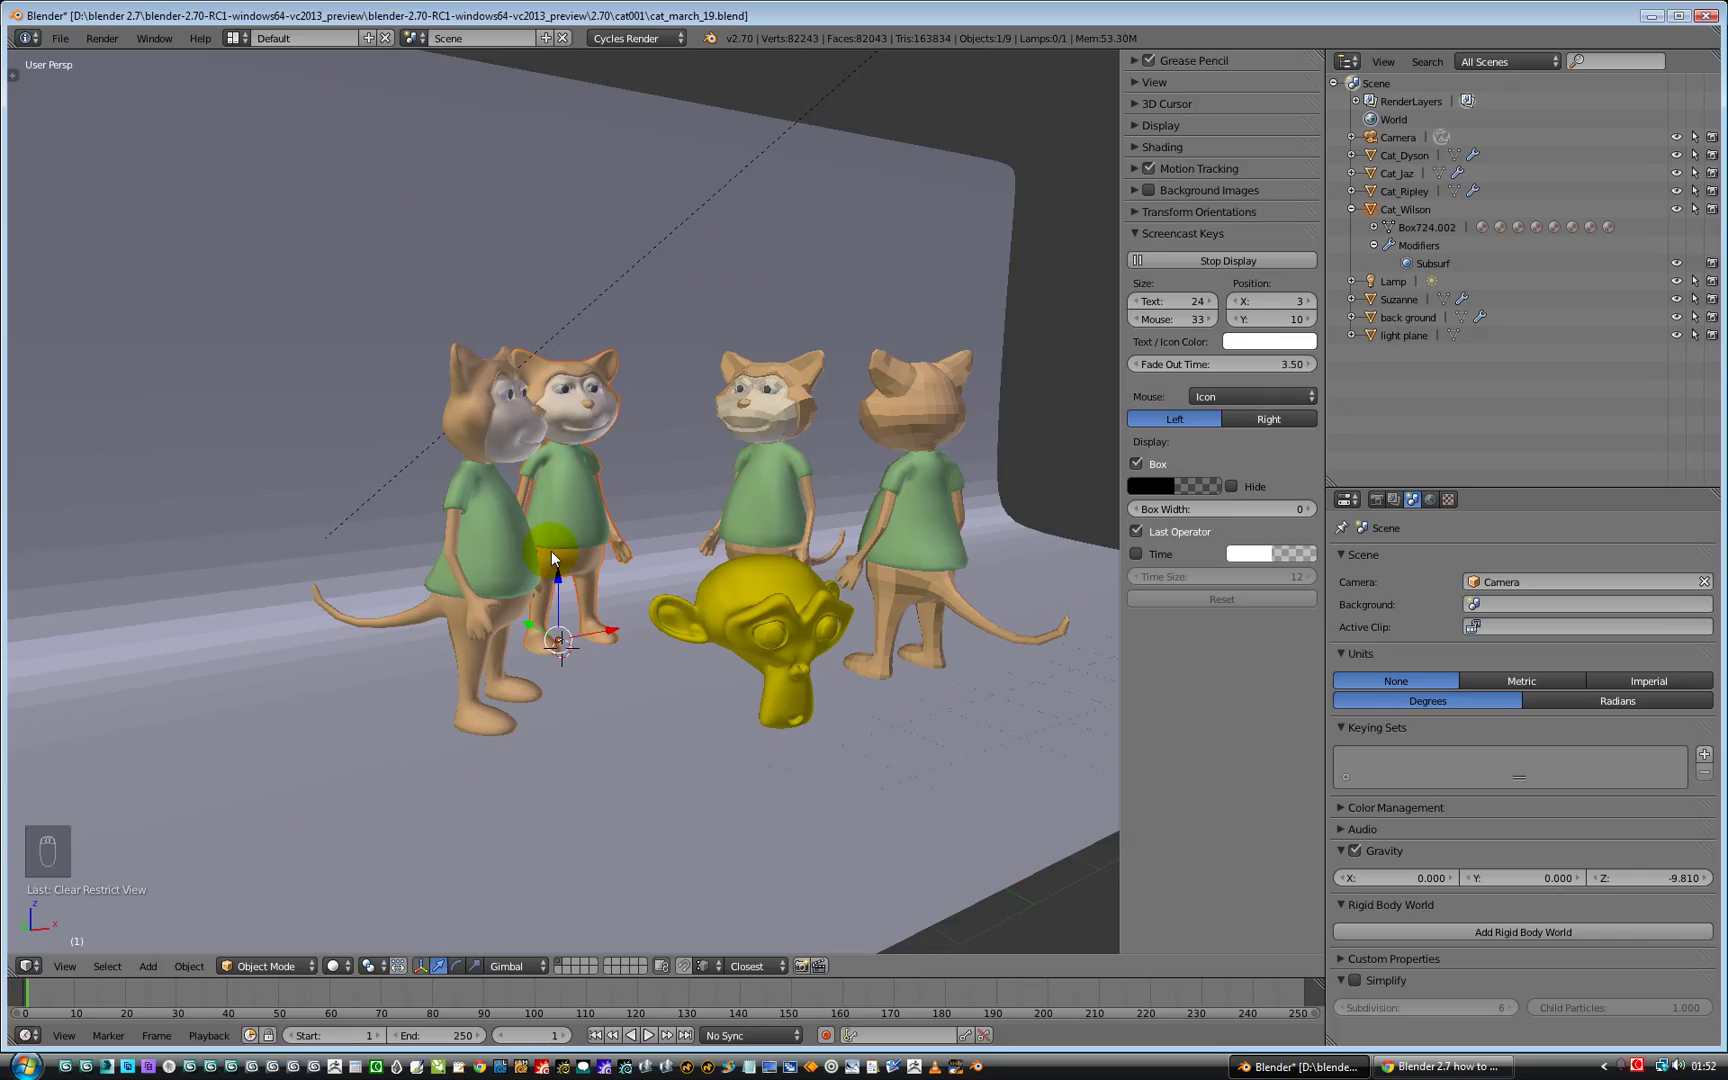
key("Shift+H")
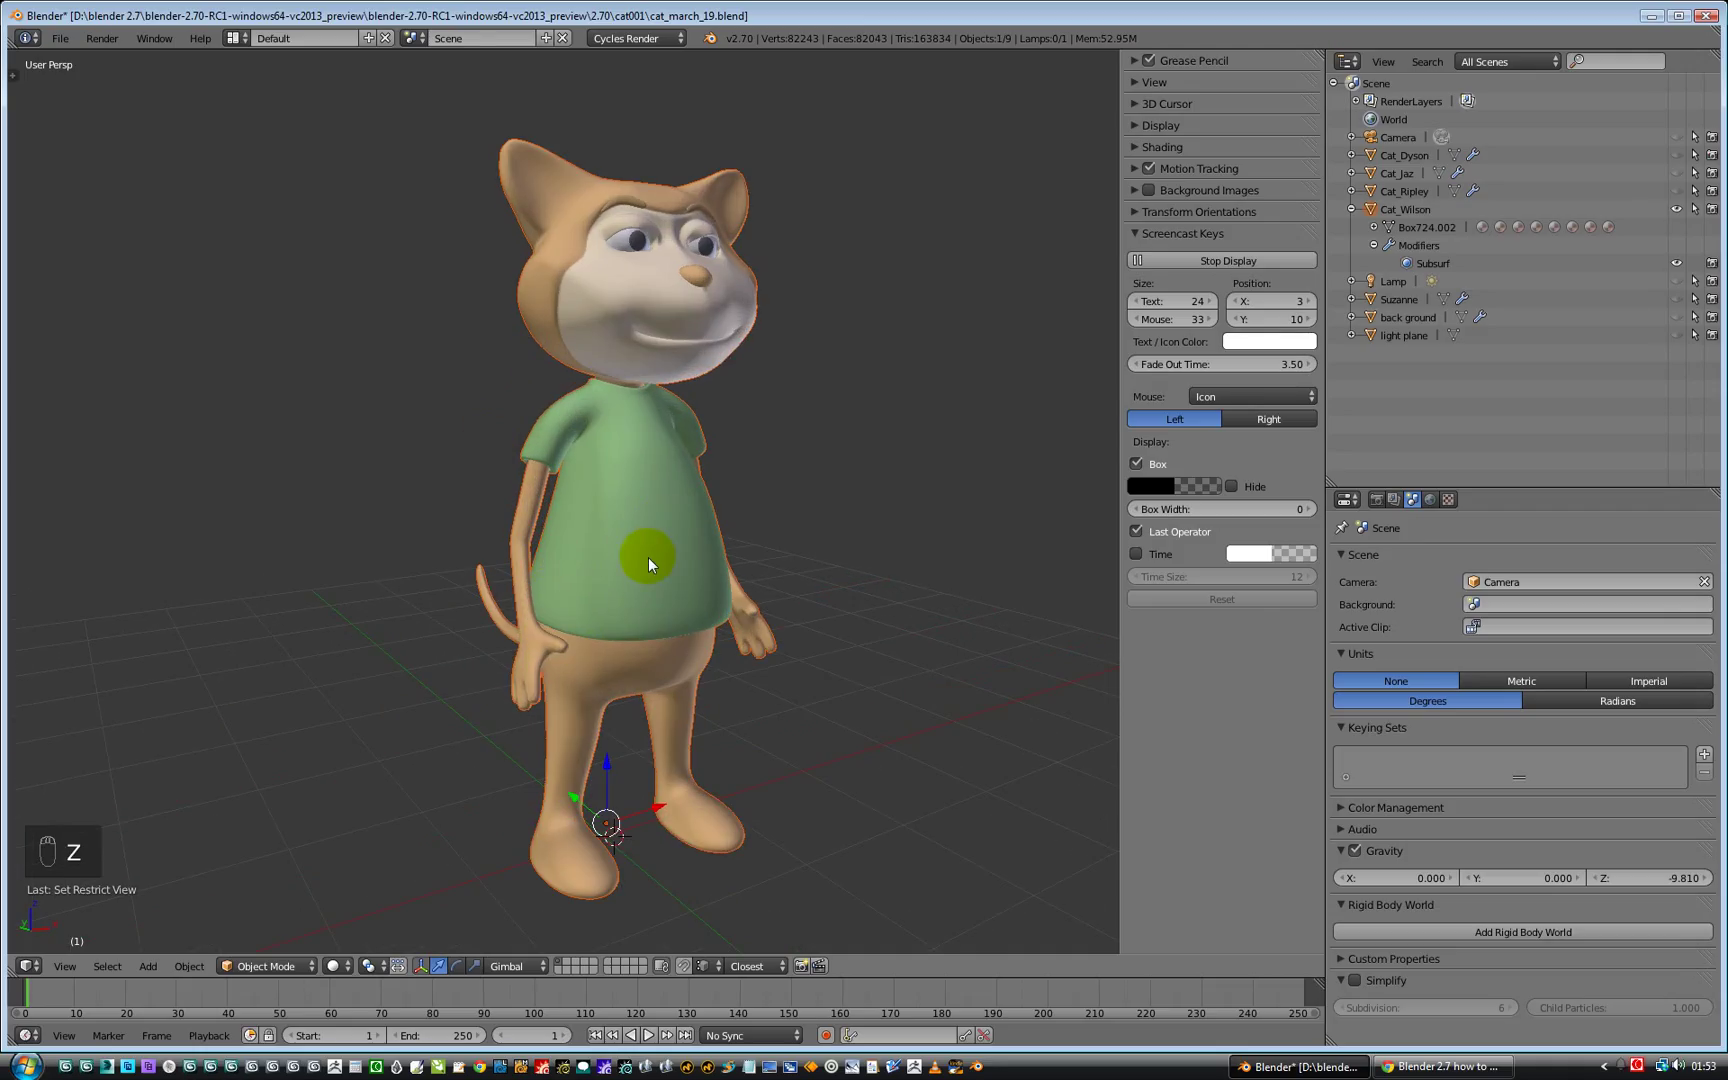
key("Tab")
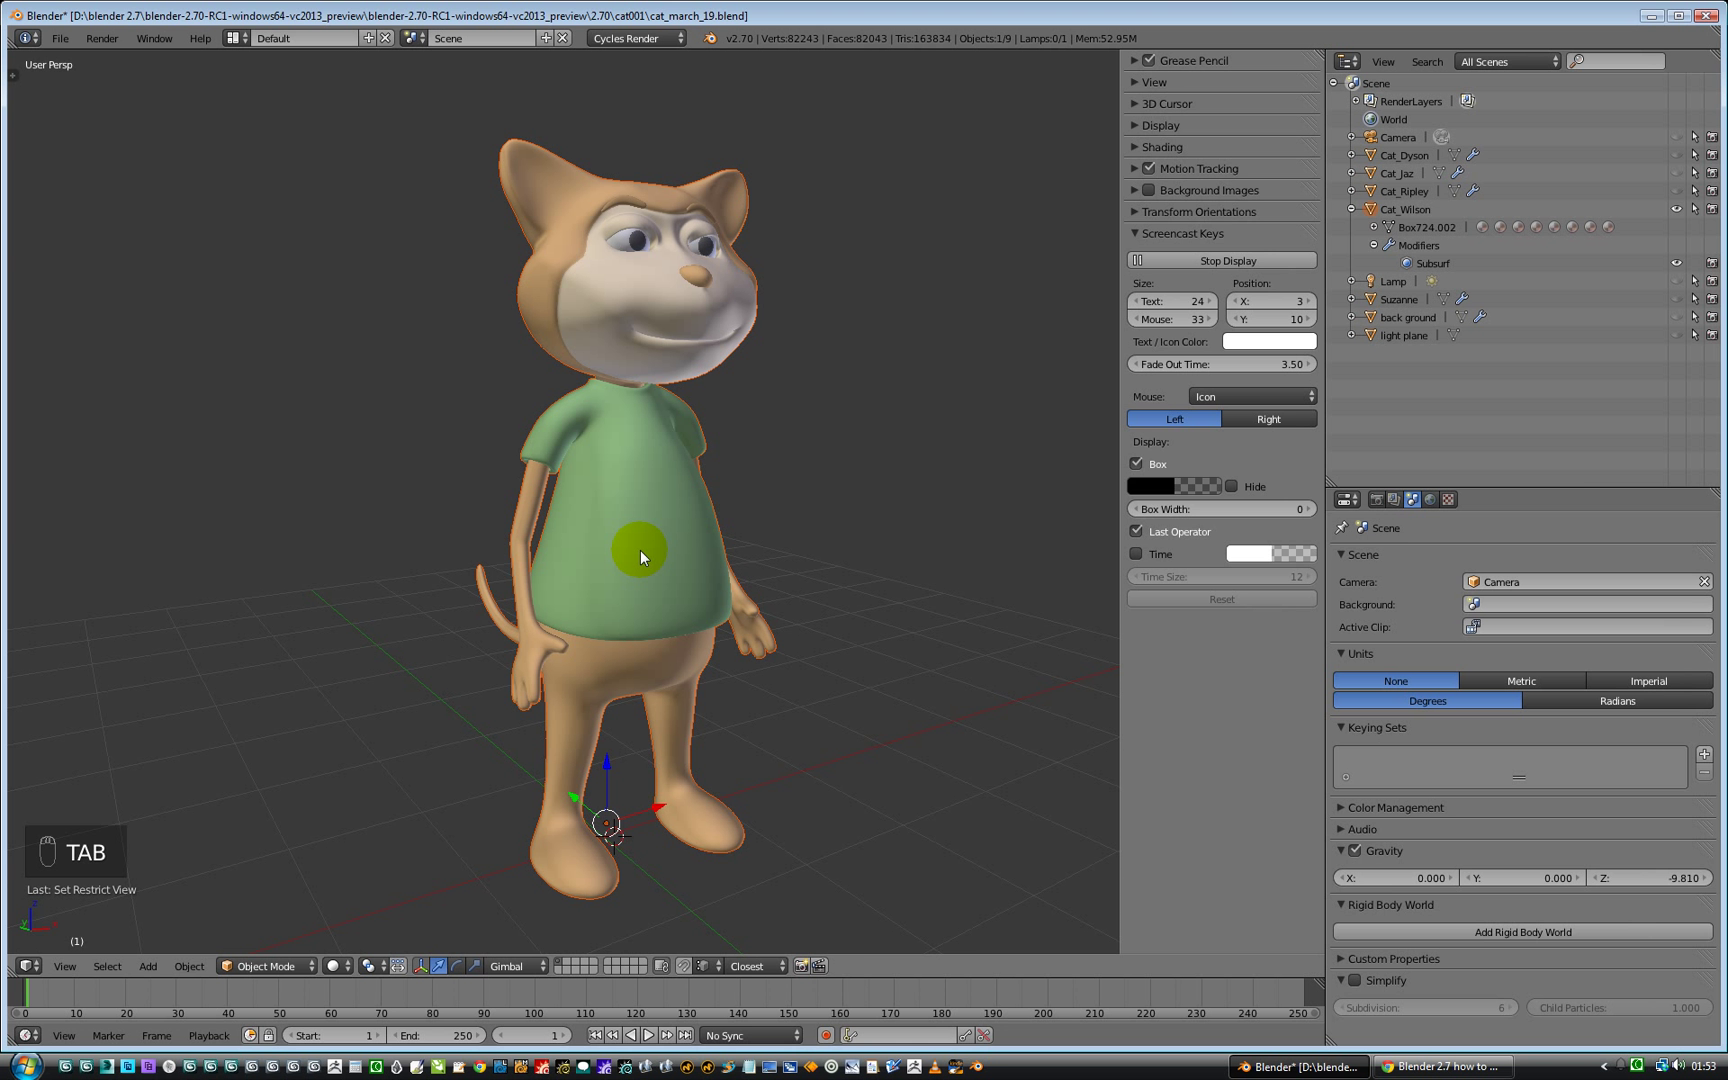
left_click(639, 554)
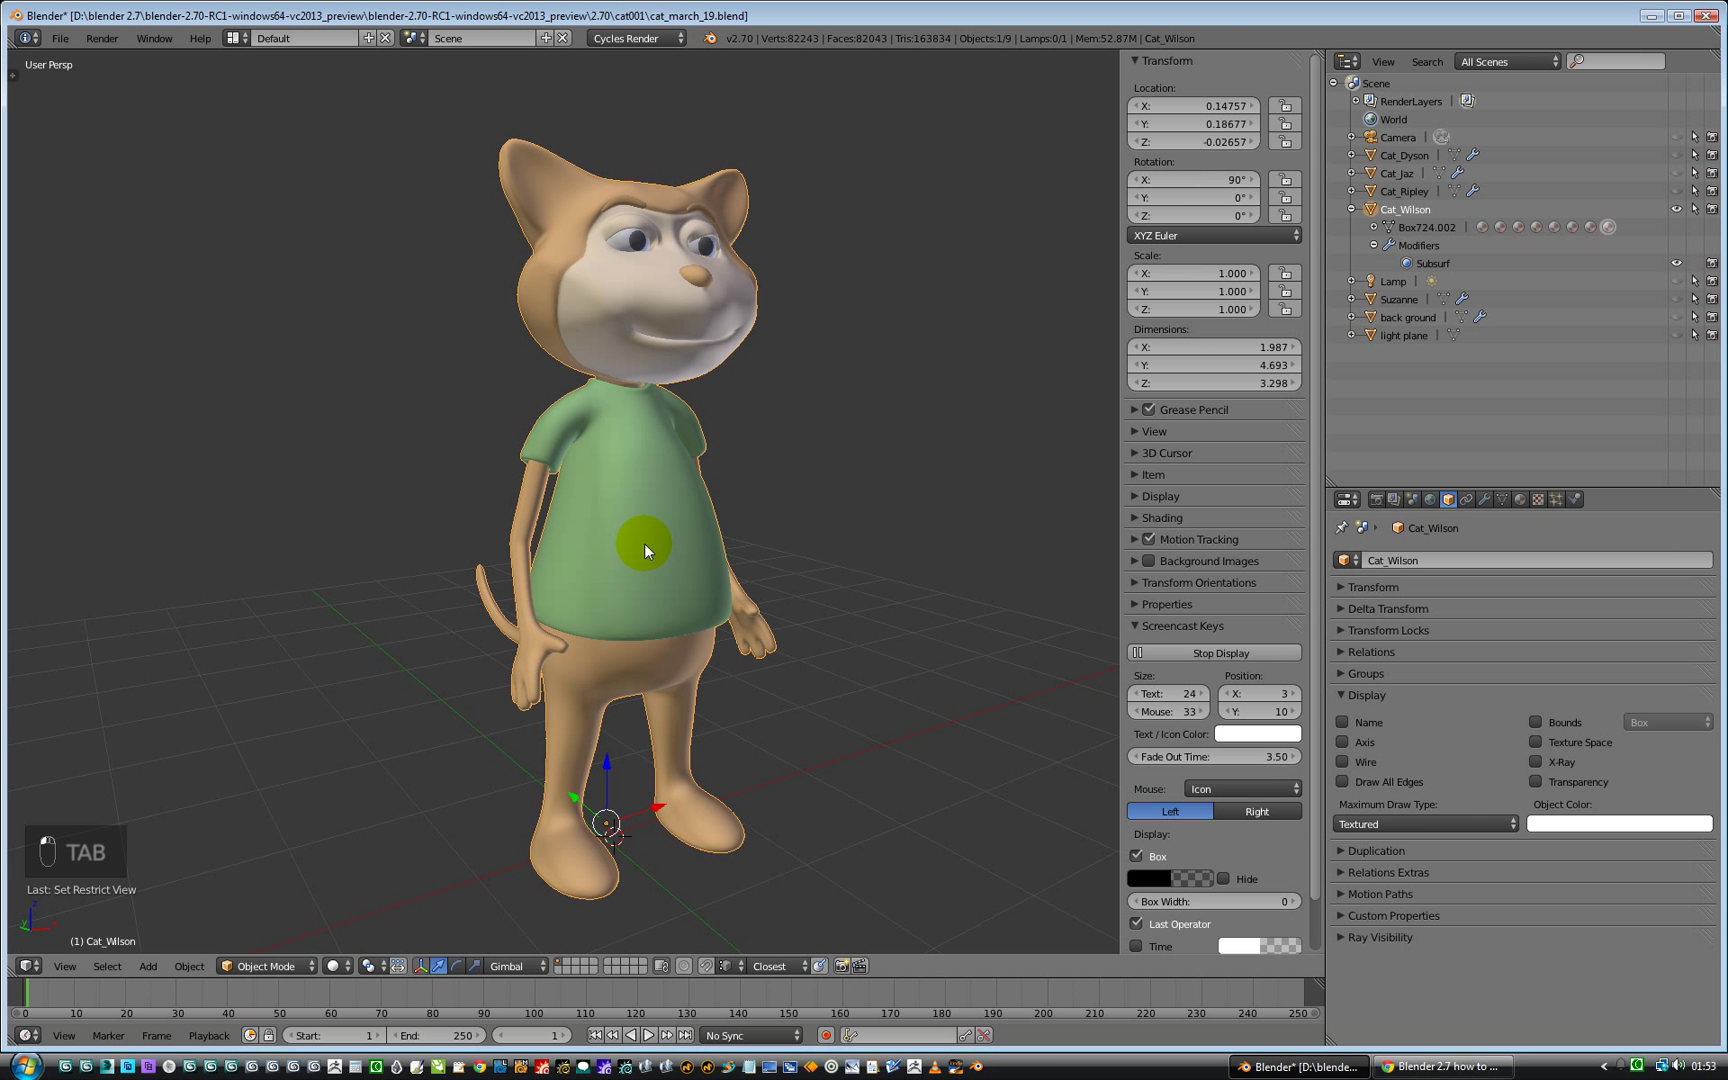
- In Edit Mode, hide a patch of Cat_Wilson's shirt faces, then return to Object Mode
key("Tab")
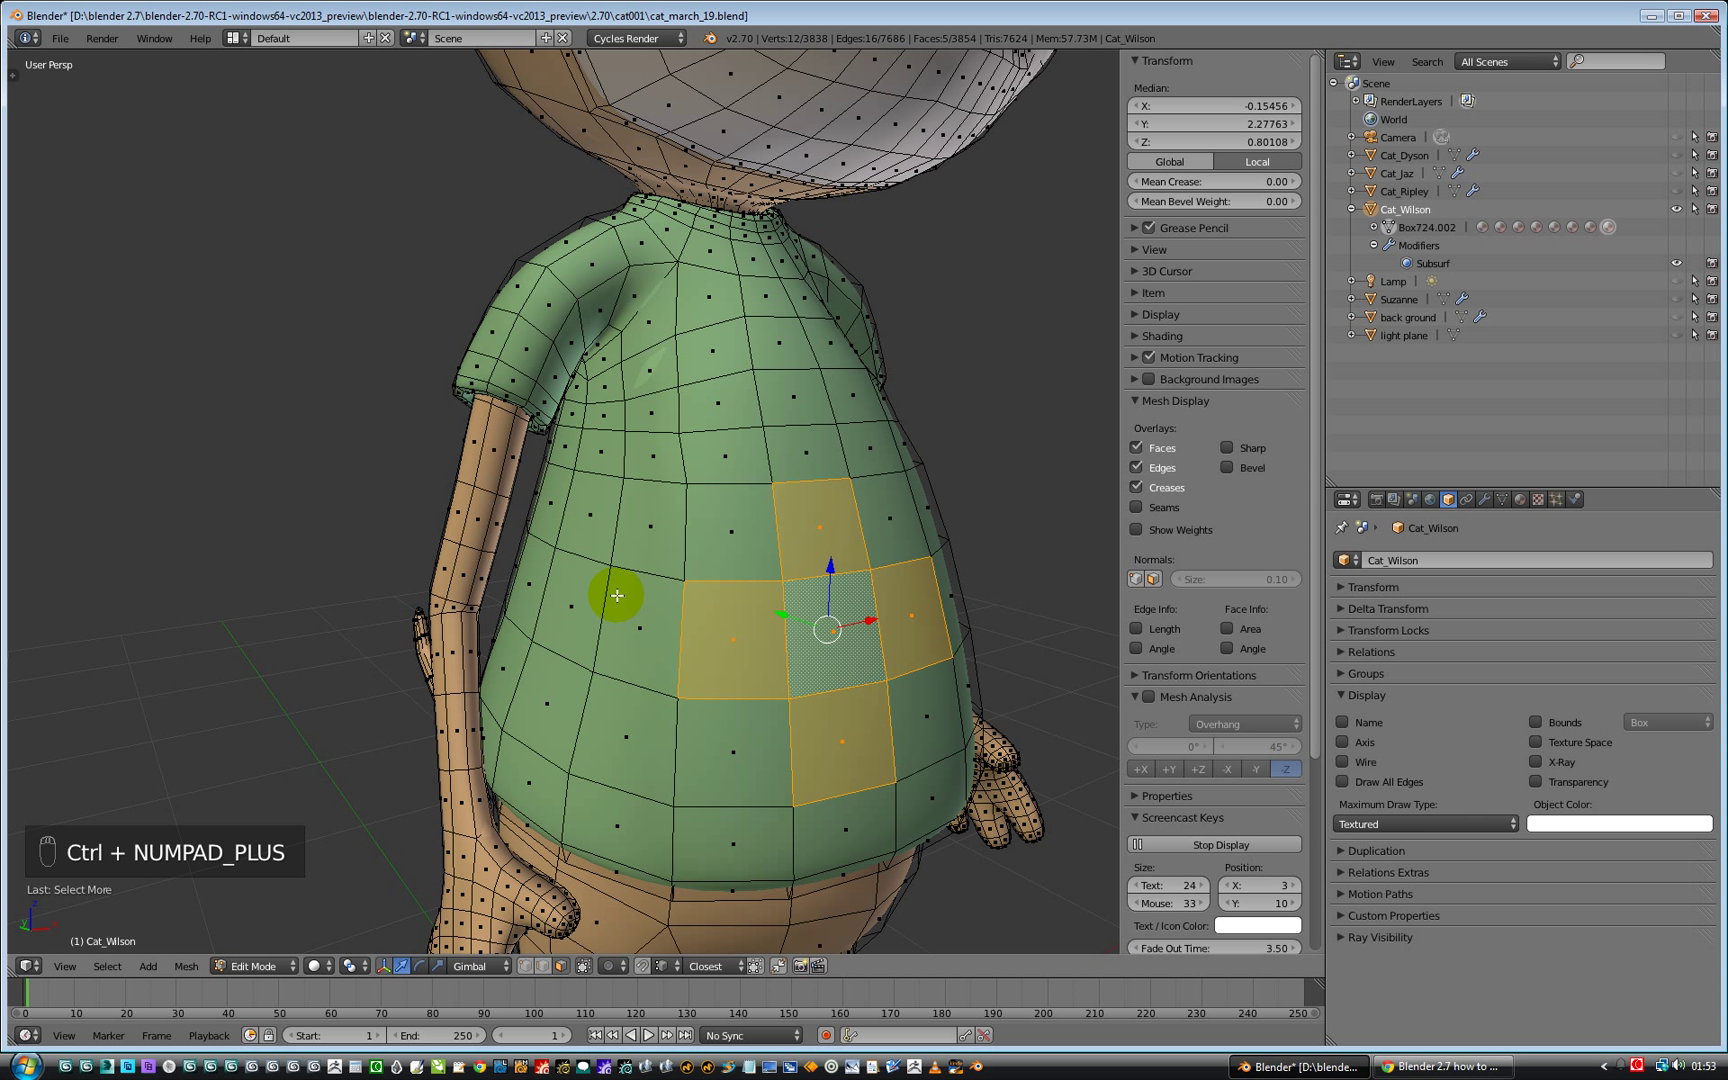
mouse_move(774, 611)
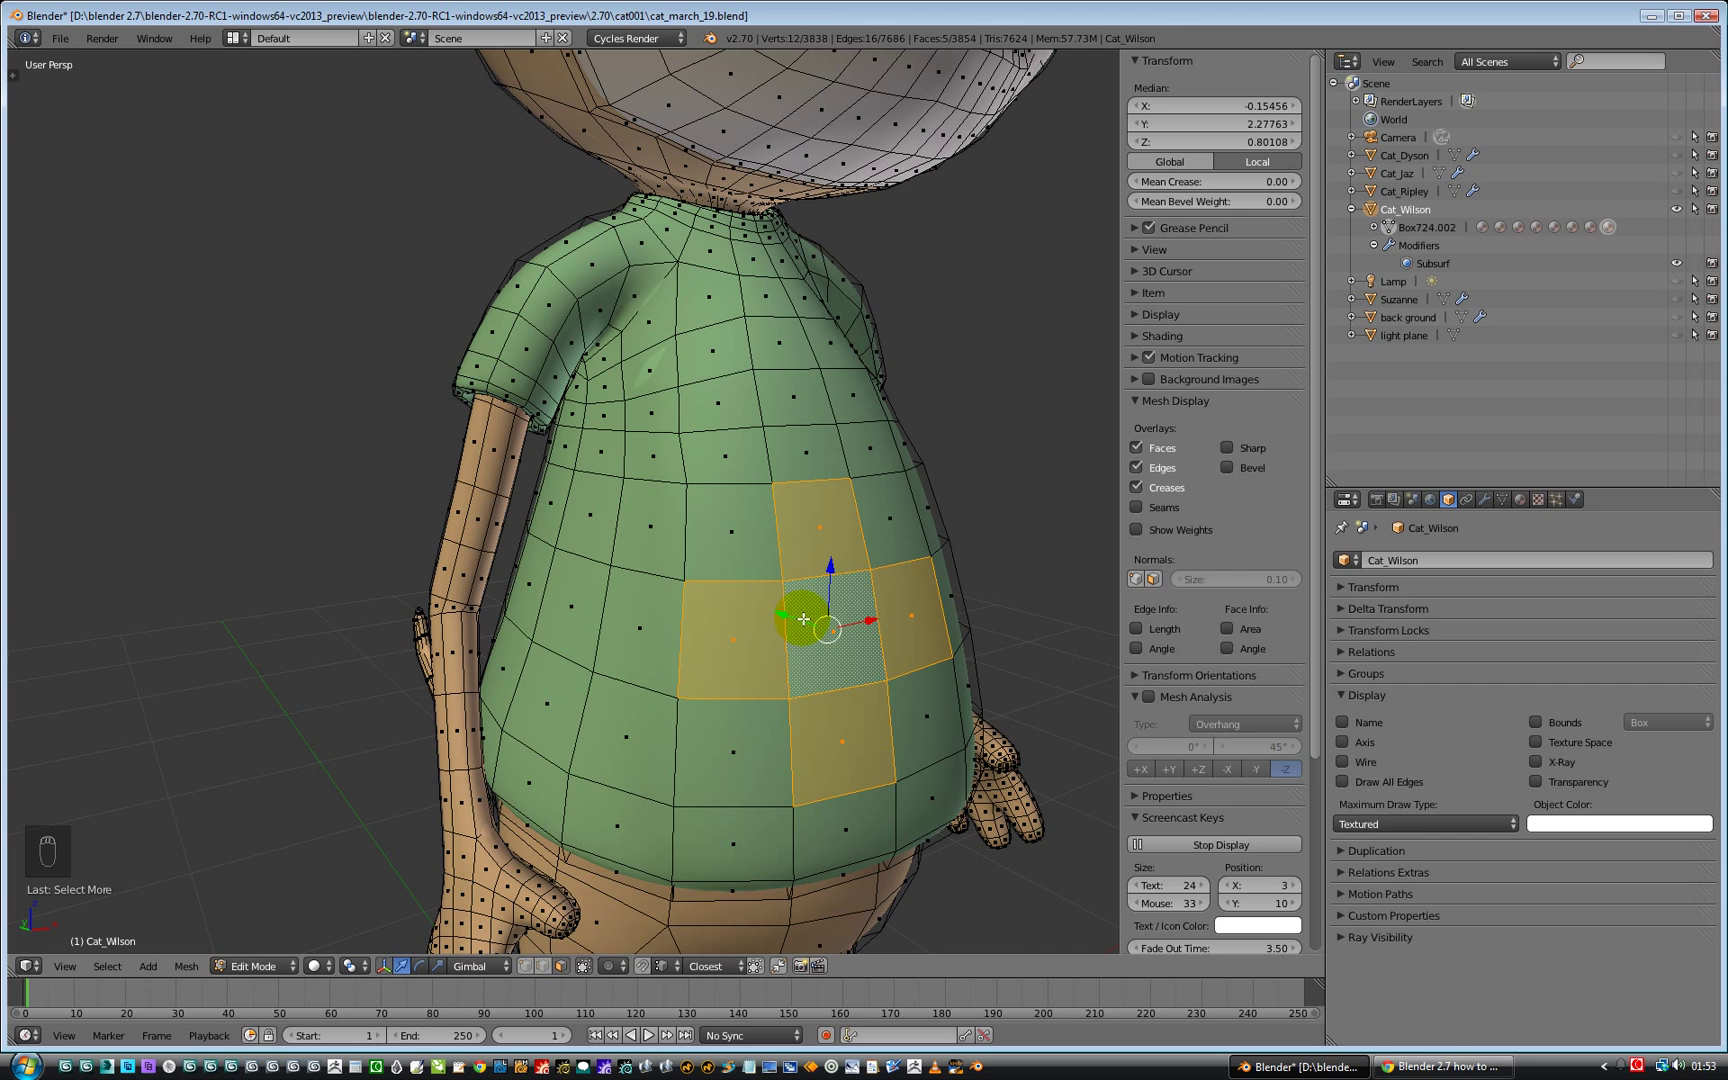
key("H")
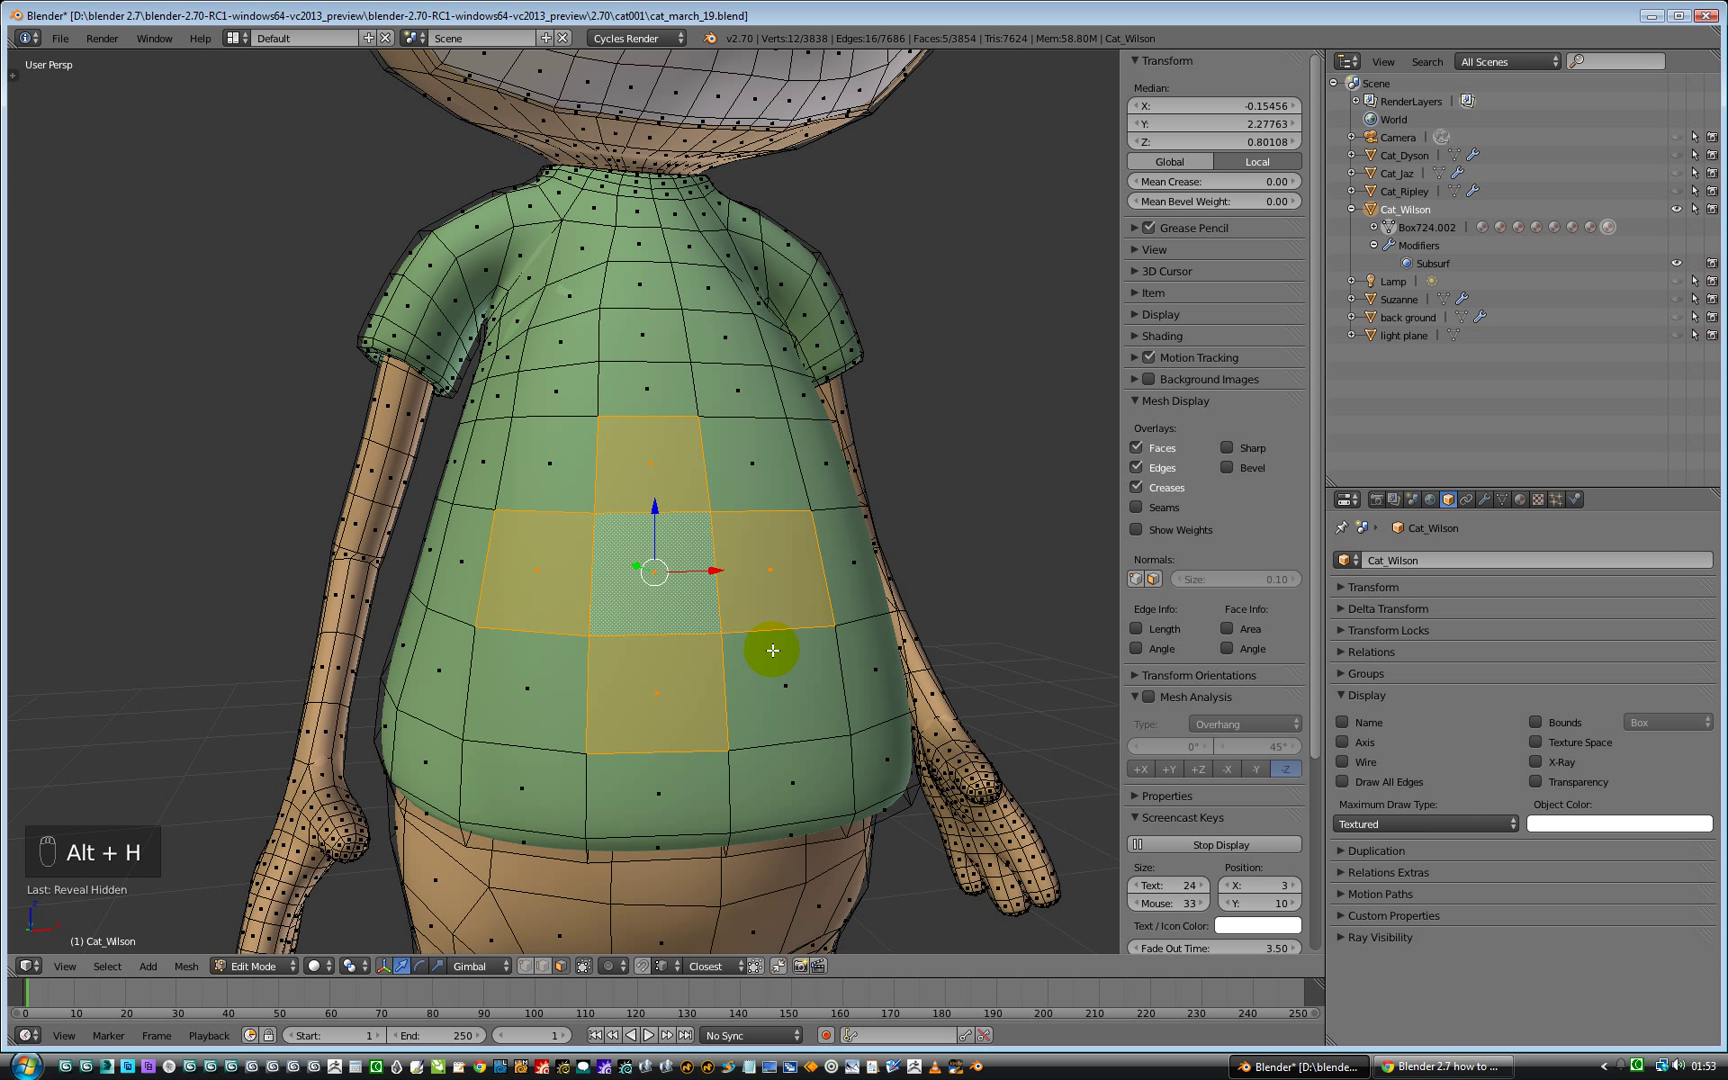
mouse_move(611, 491)
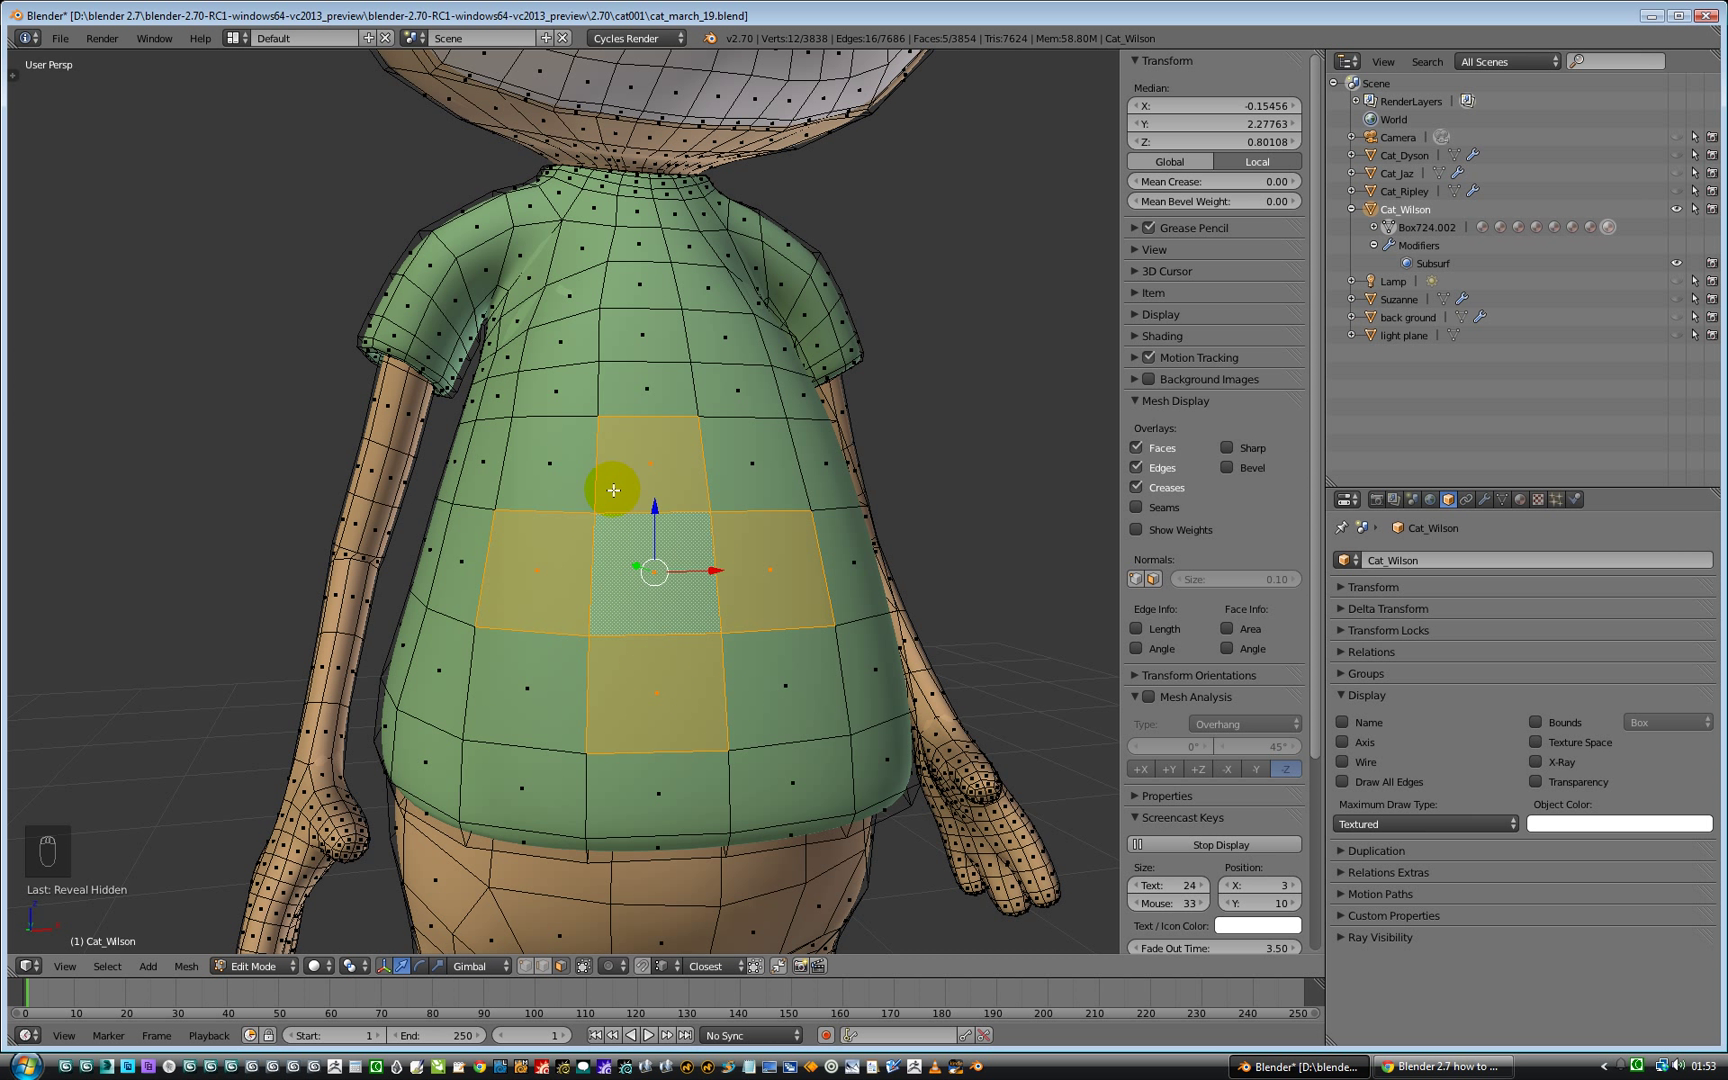
mouse_move(689, 598)
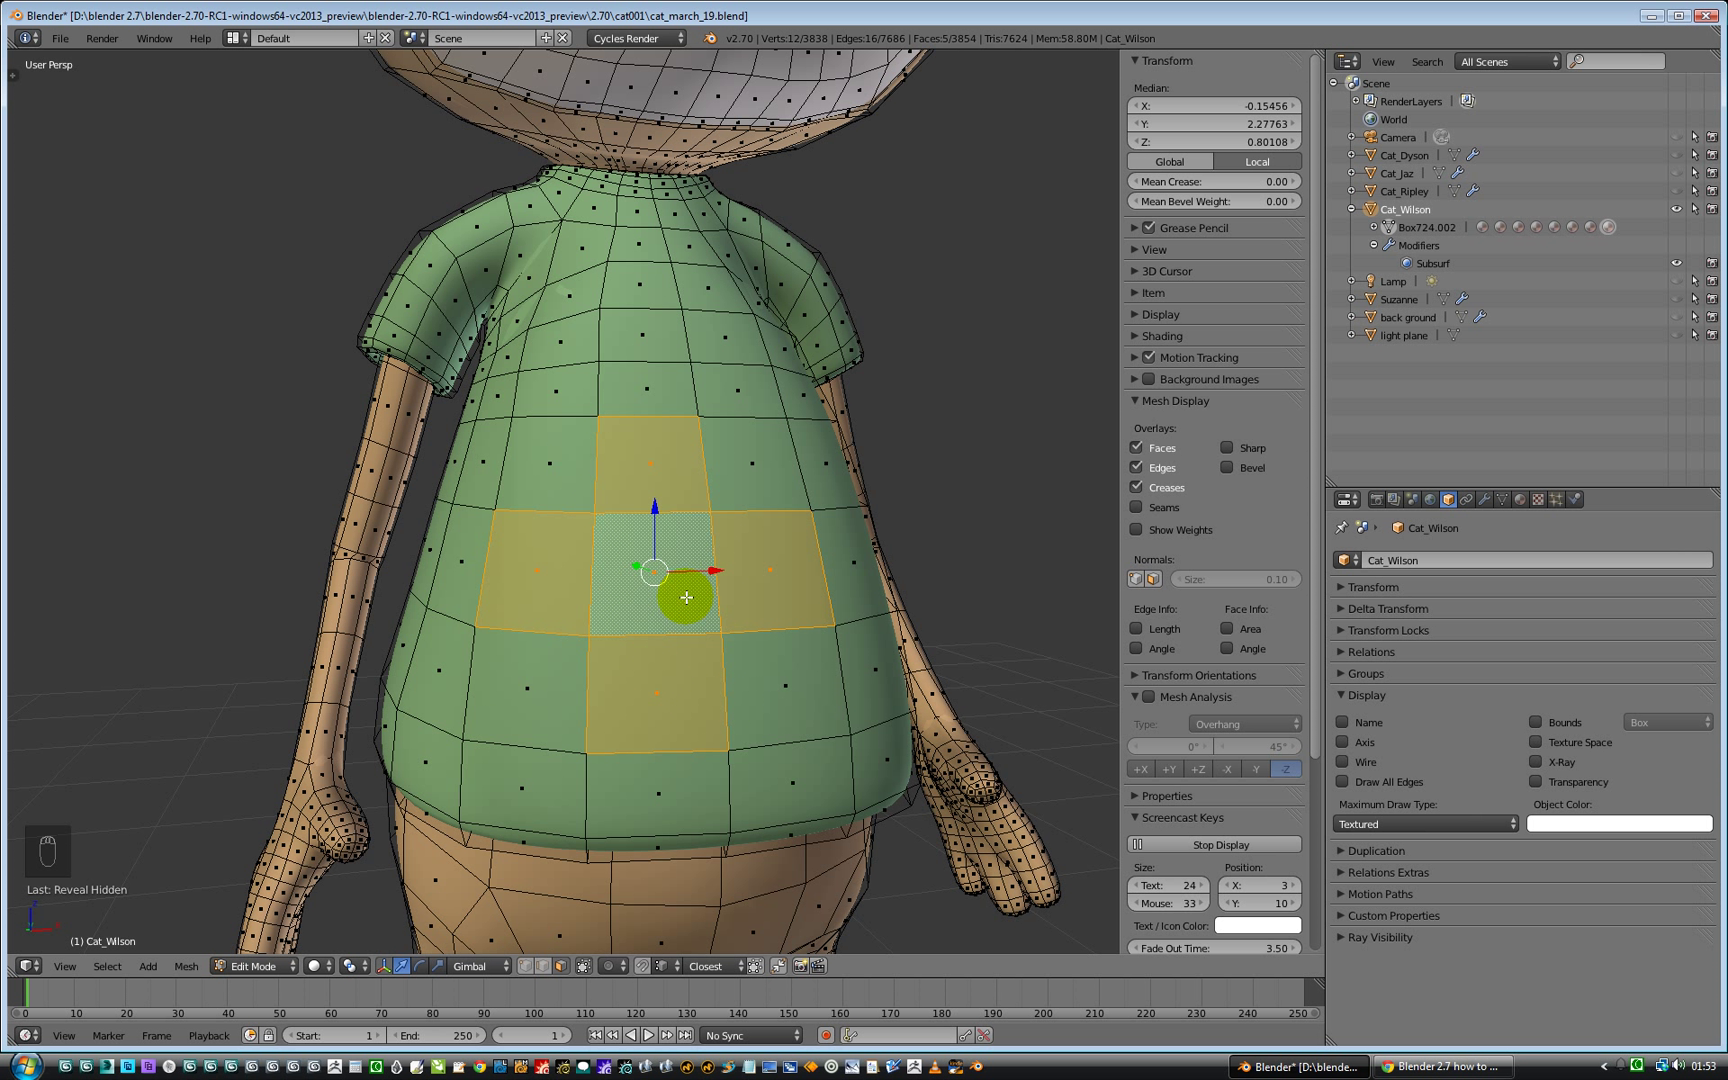
key("shift+h")
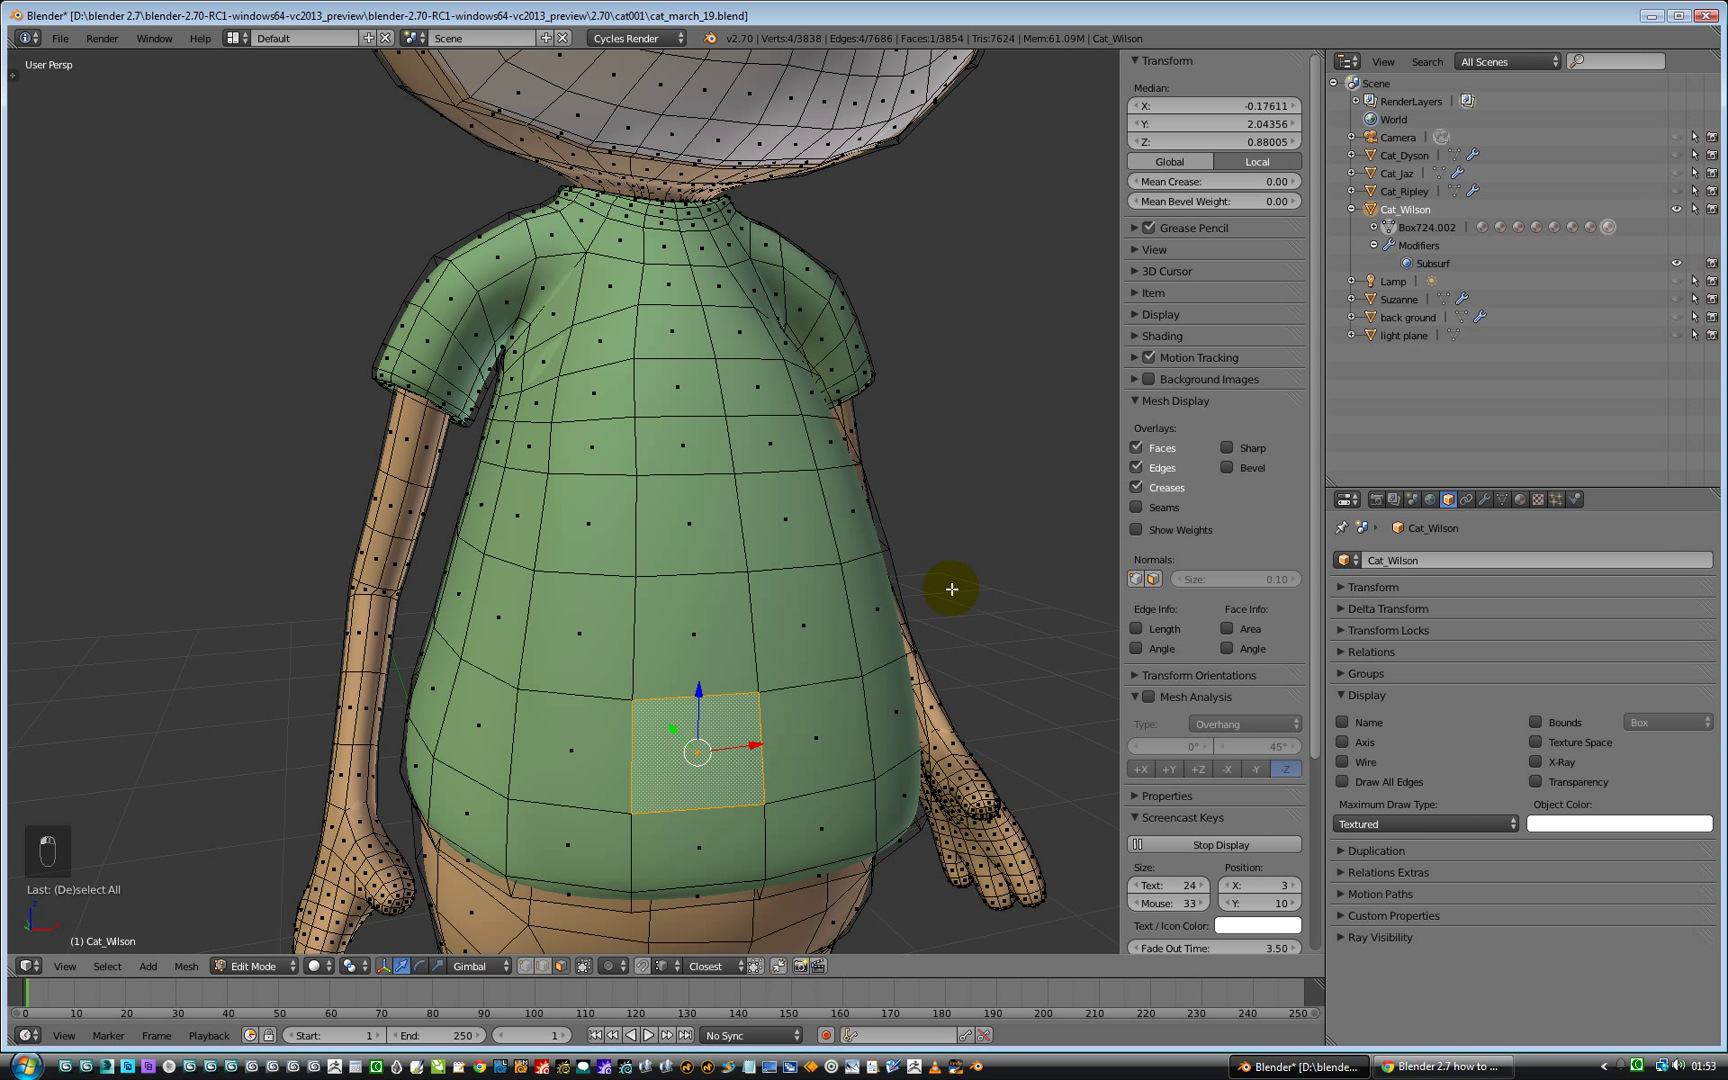
key("Tab")
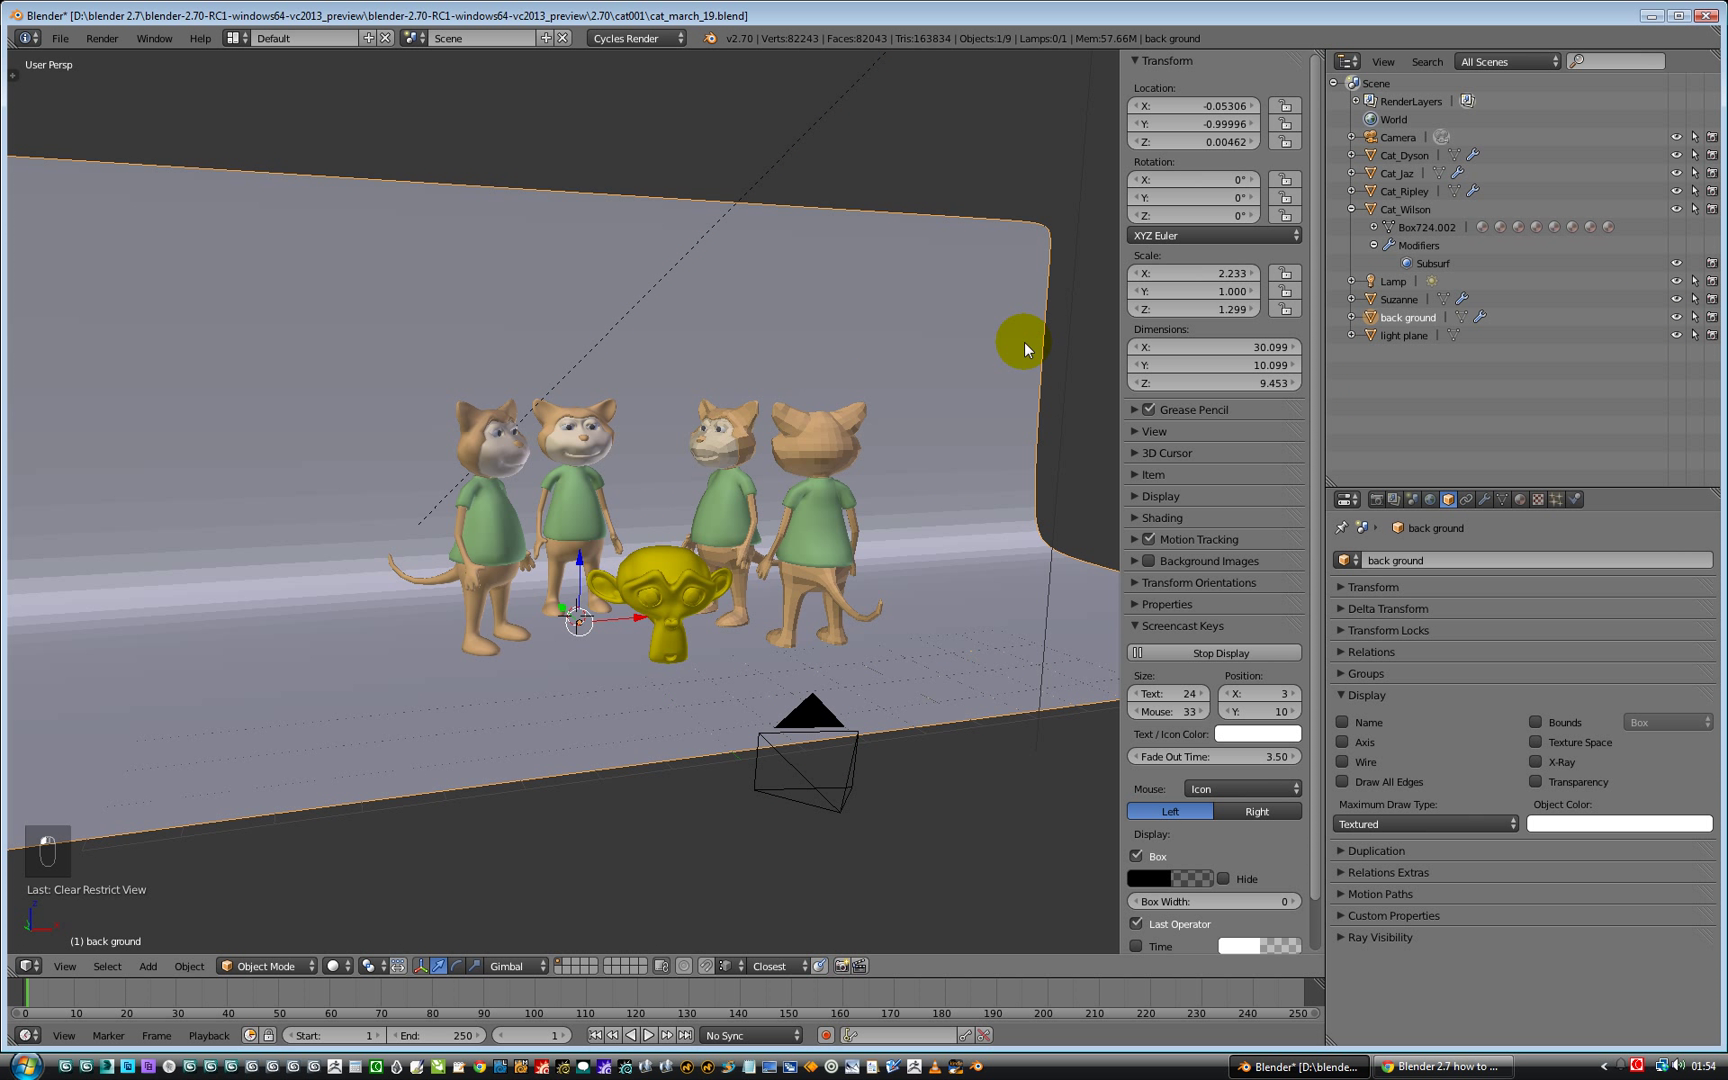
- Isolate Cat_Wilson with Shift+H, collapse its Outliner children, then reveal all objects with Alt+H
left_click(573, 517)
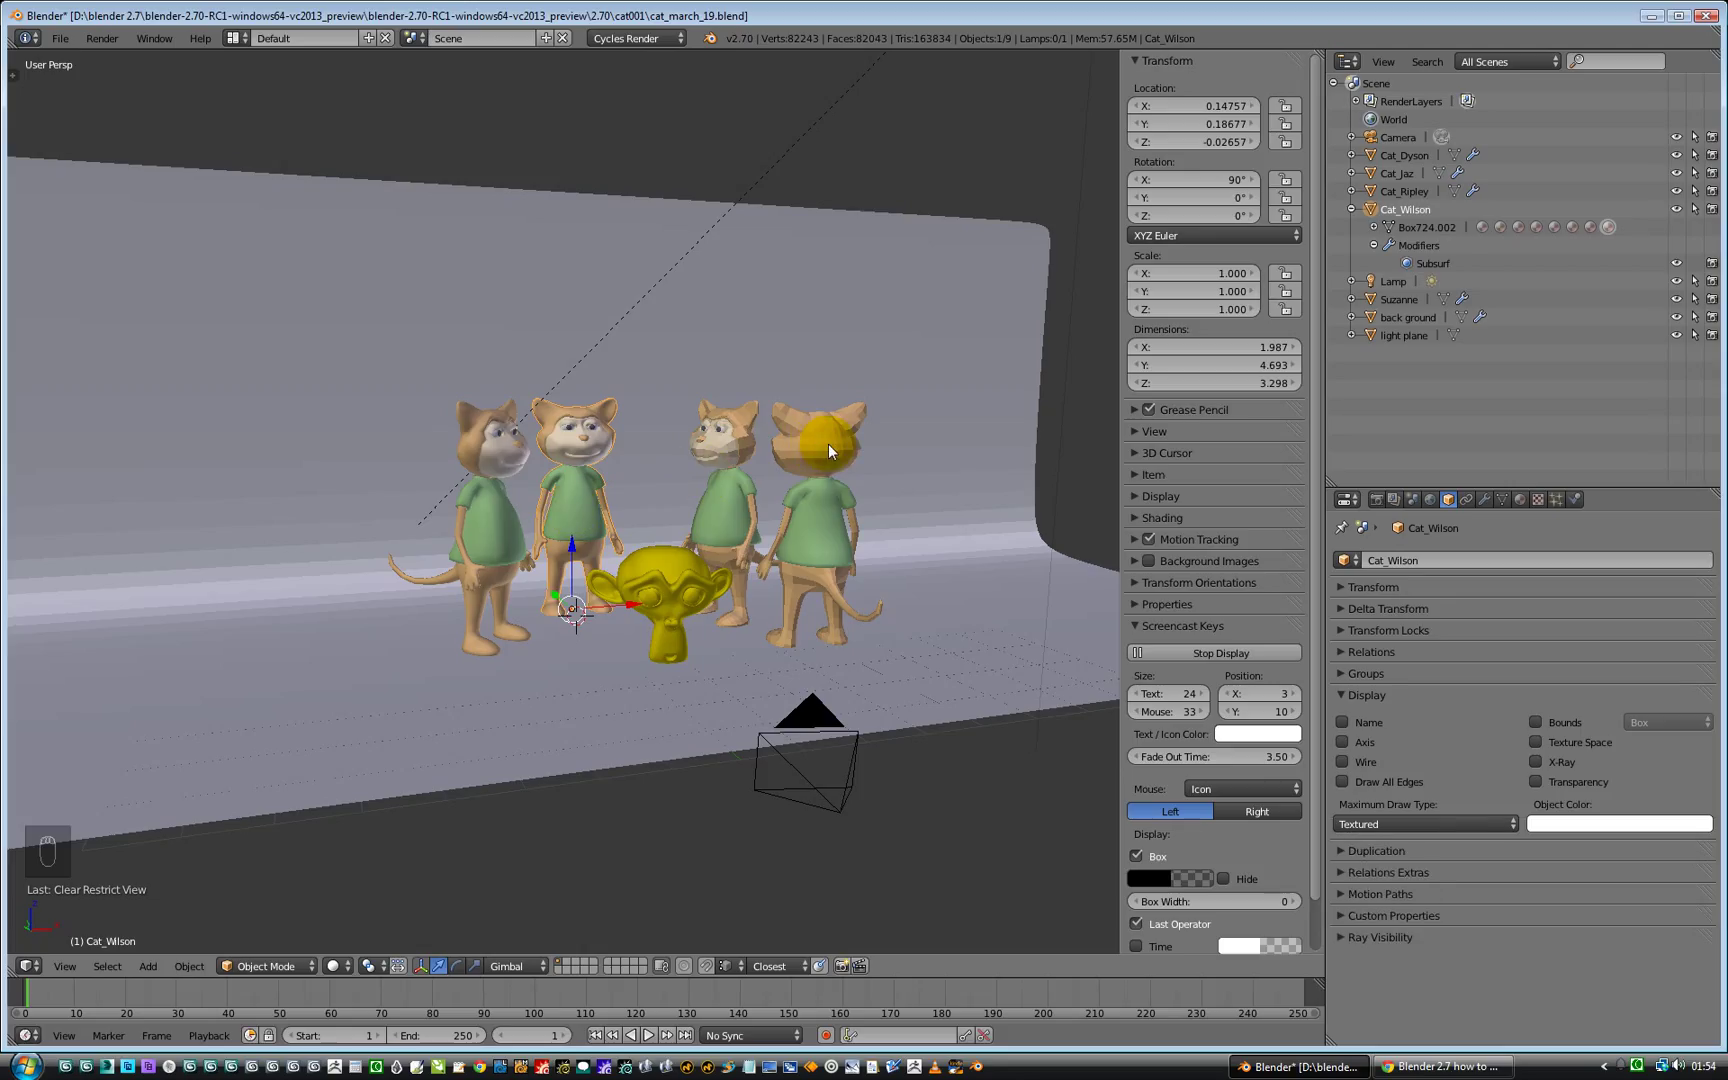
key("shift+h")
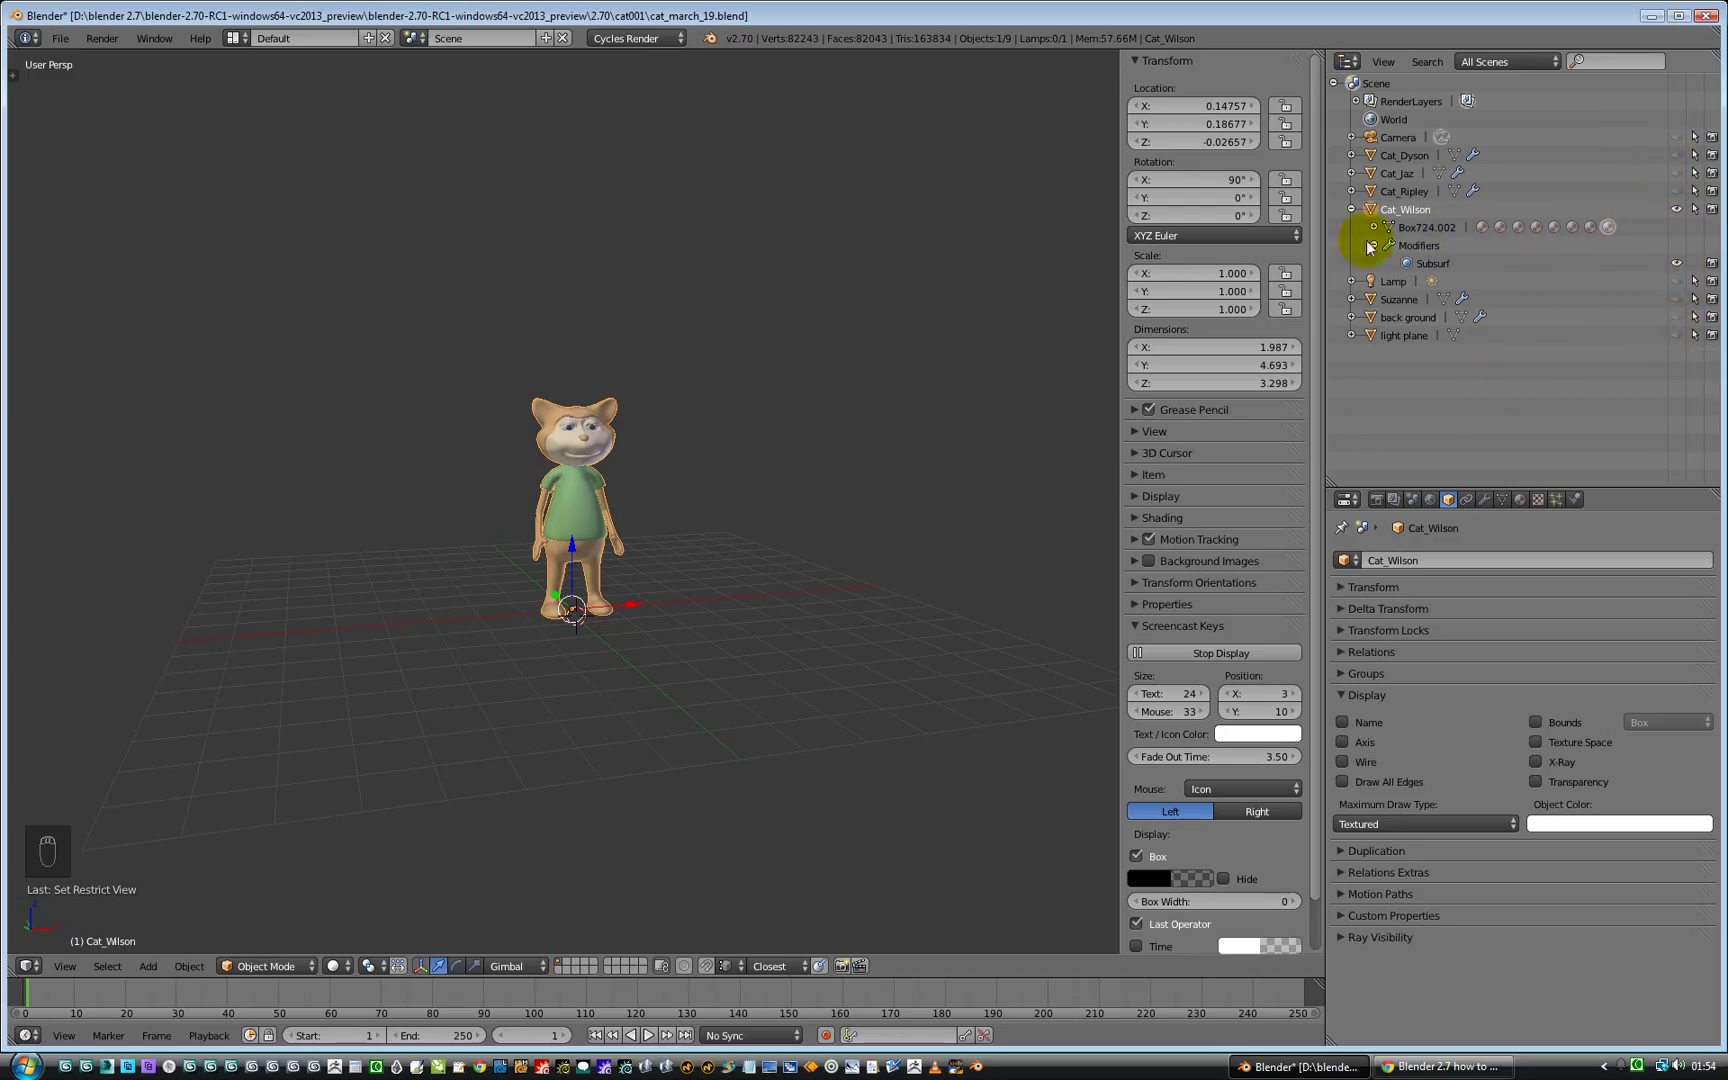
left_click(1350, 209)
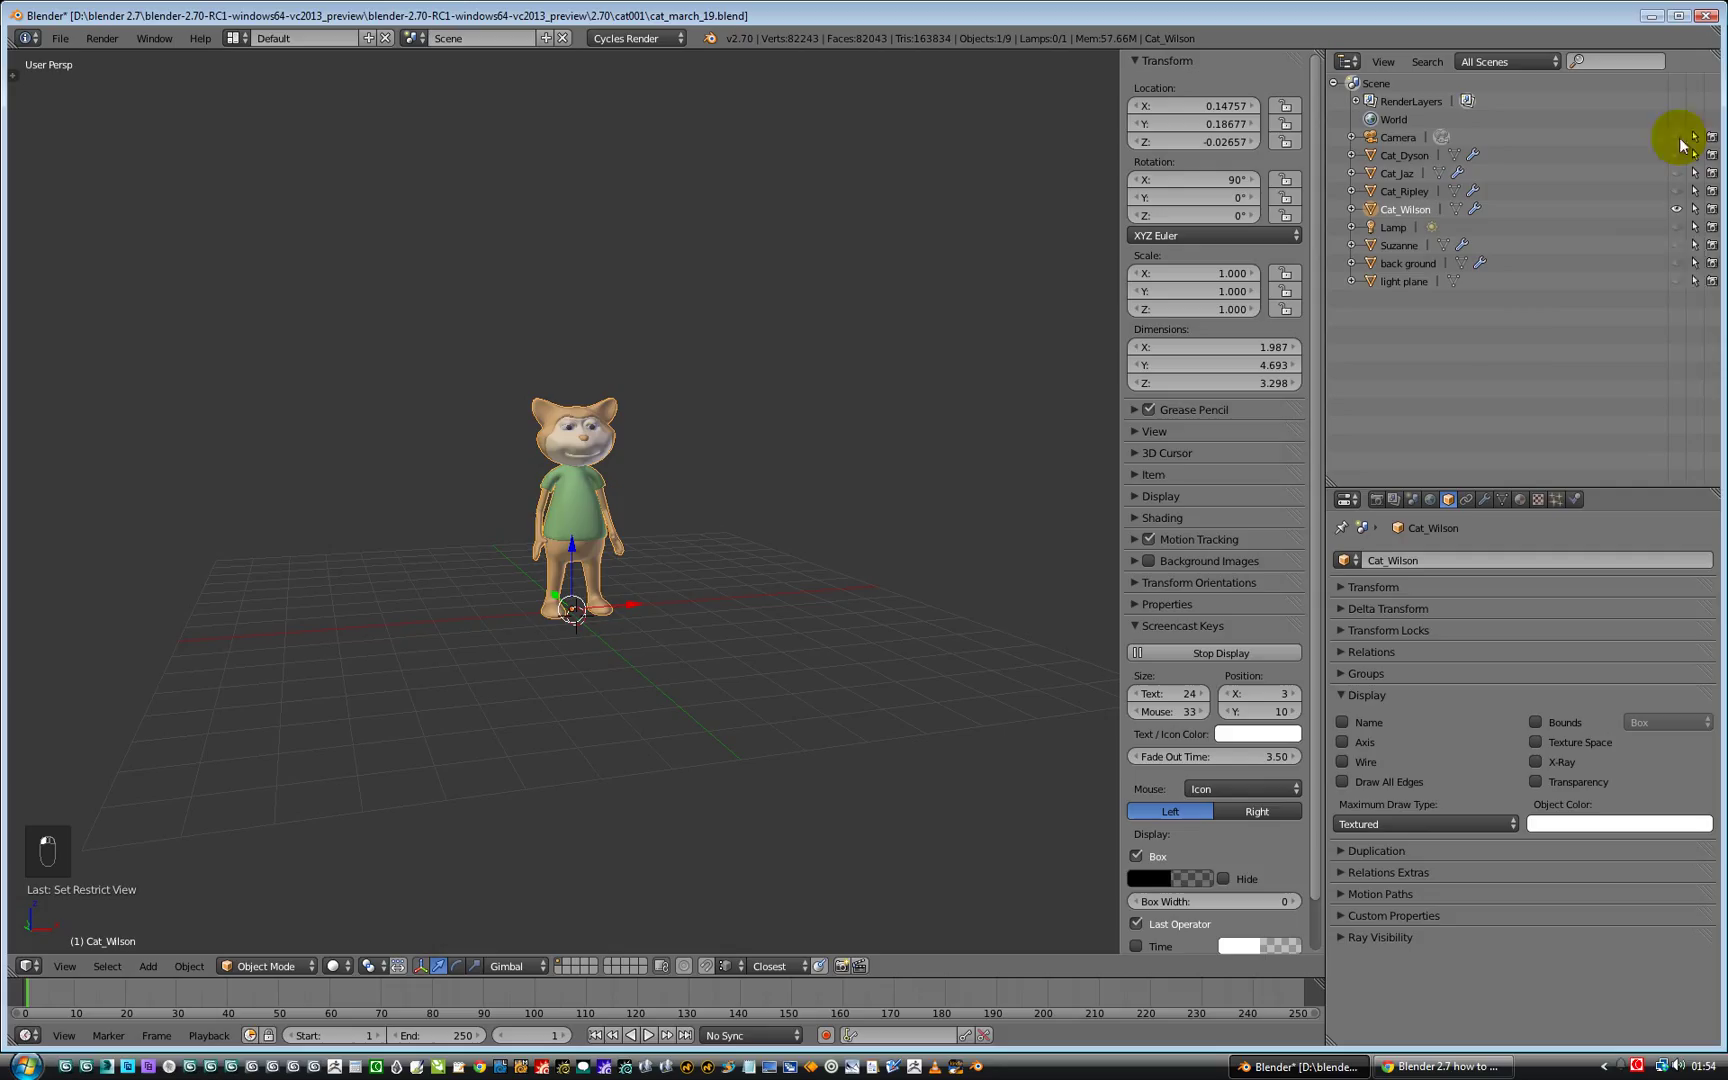
mouse_move(1530, 345)
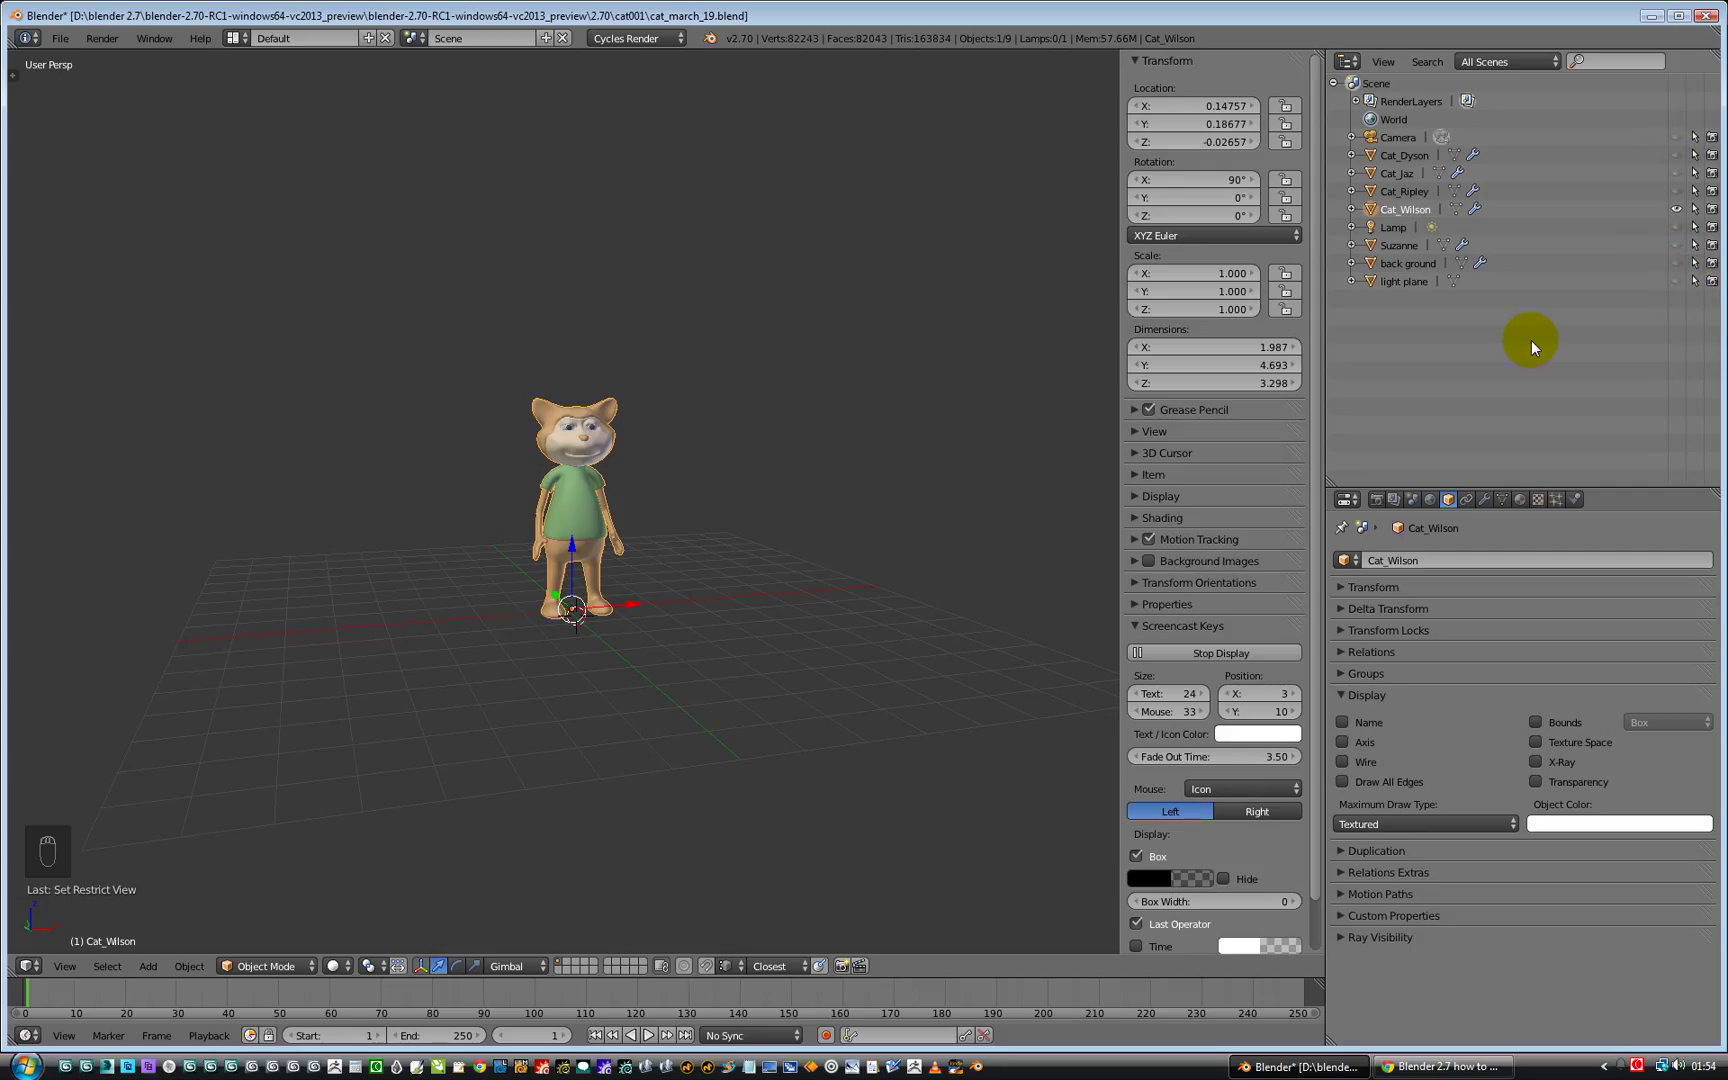
key("Alt+H")
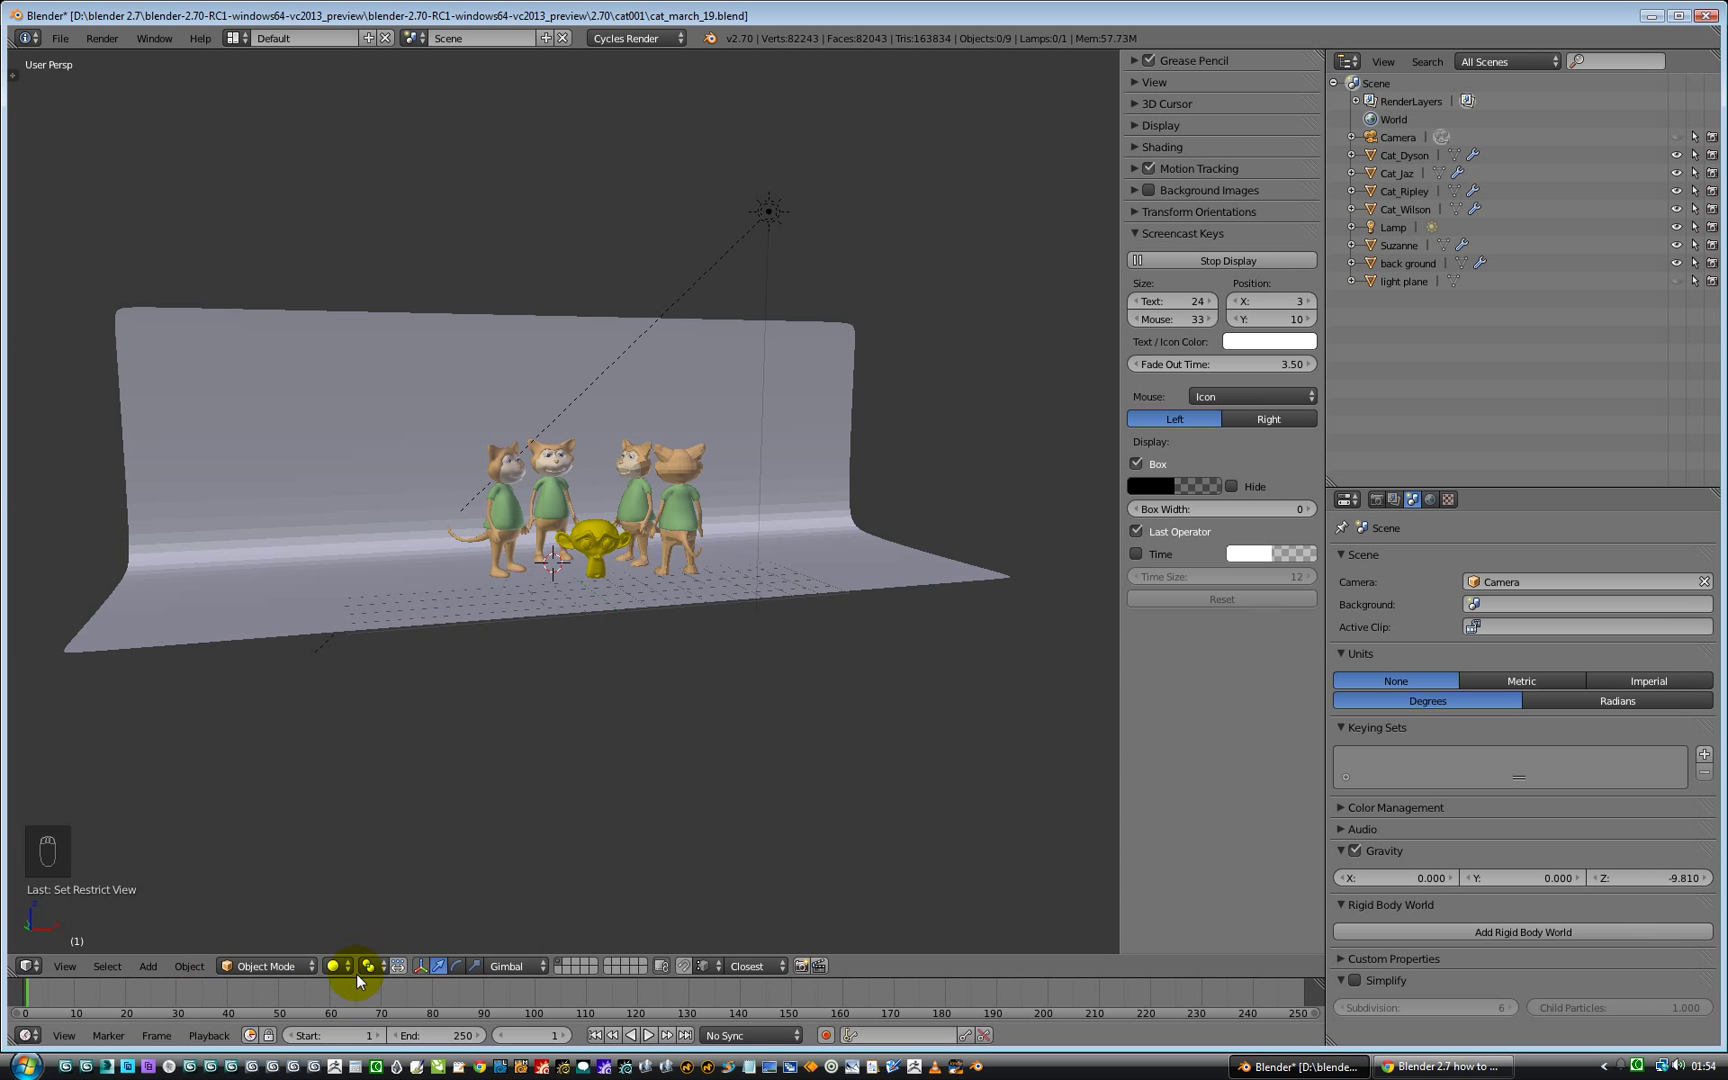
left_click(334, 966)
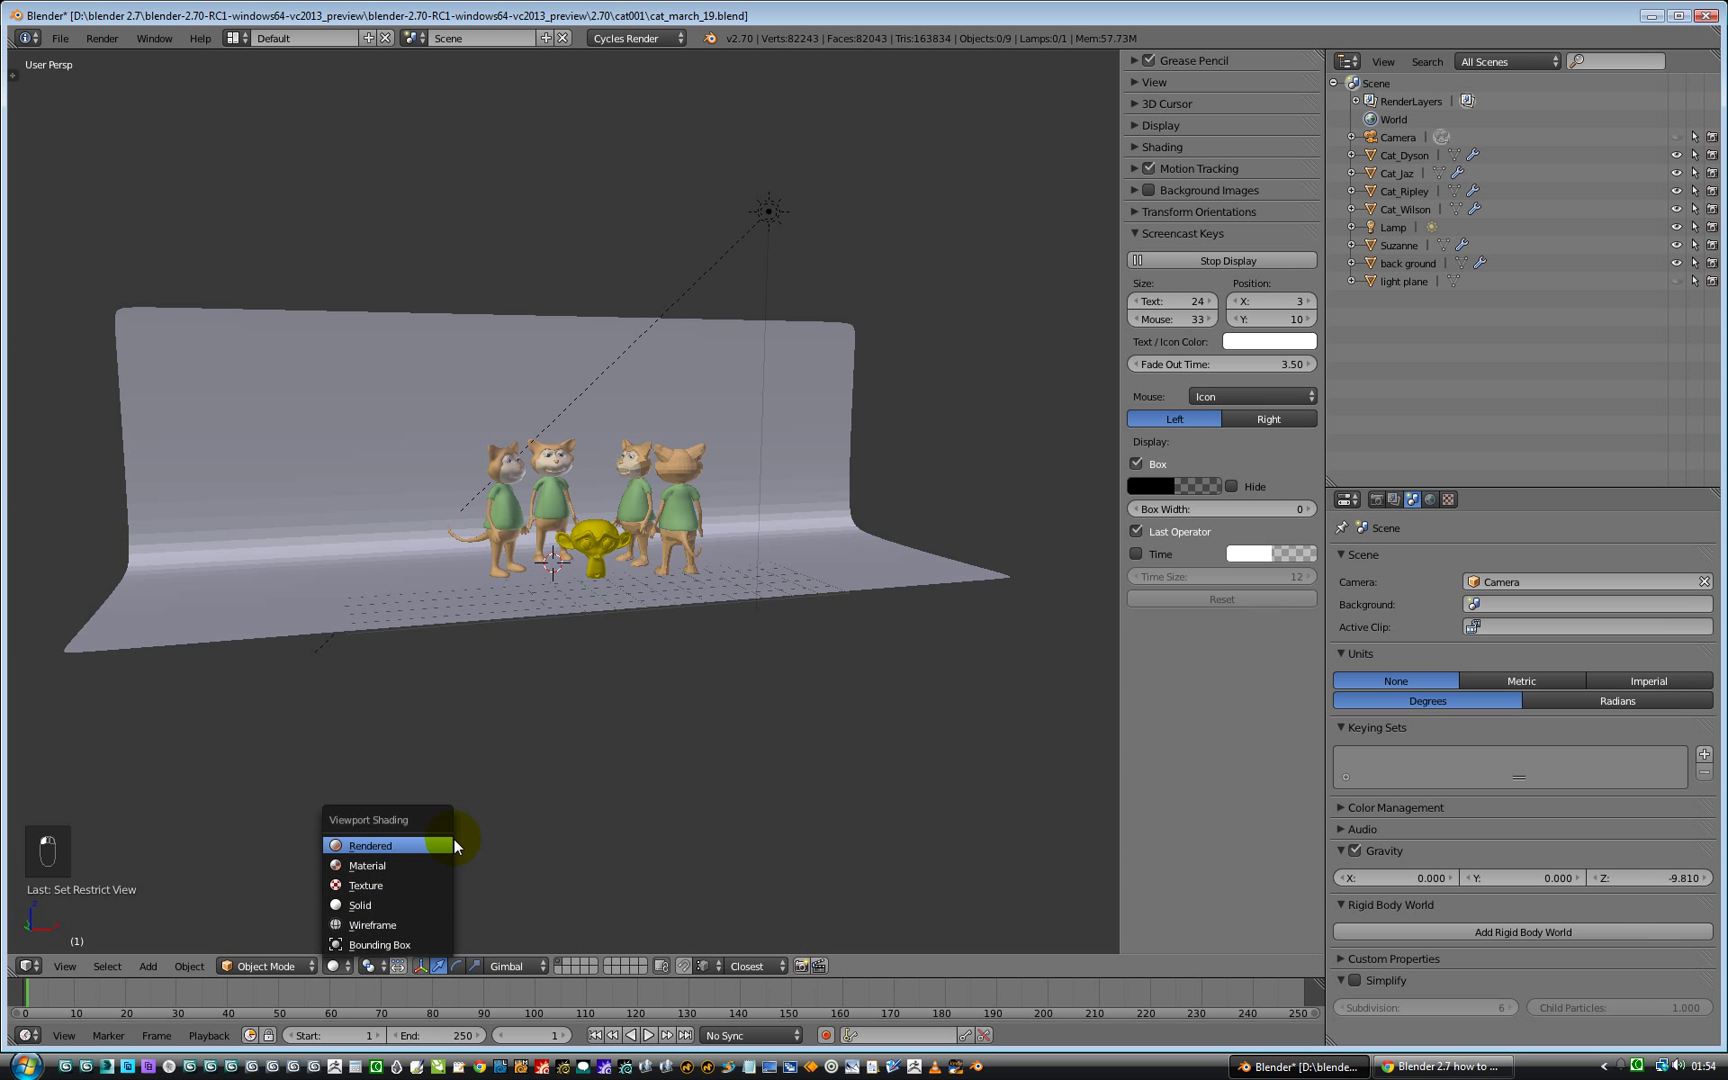
left_click(370, 845)
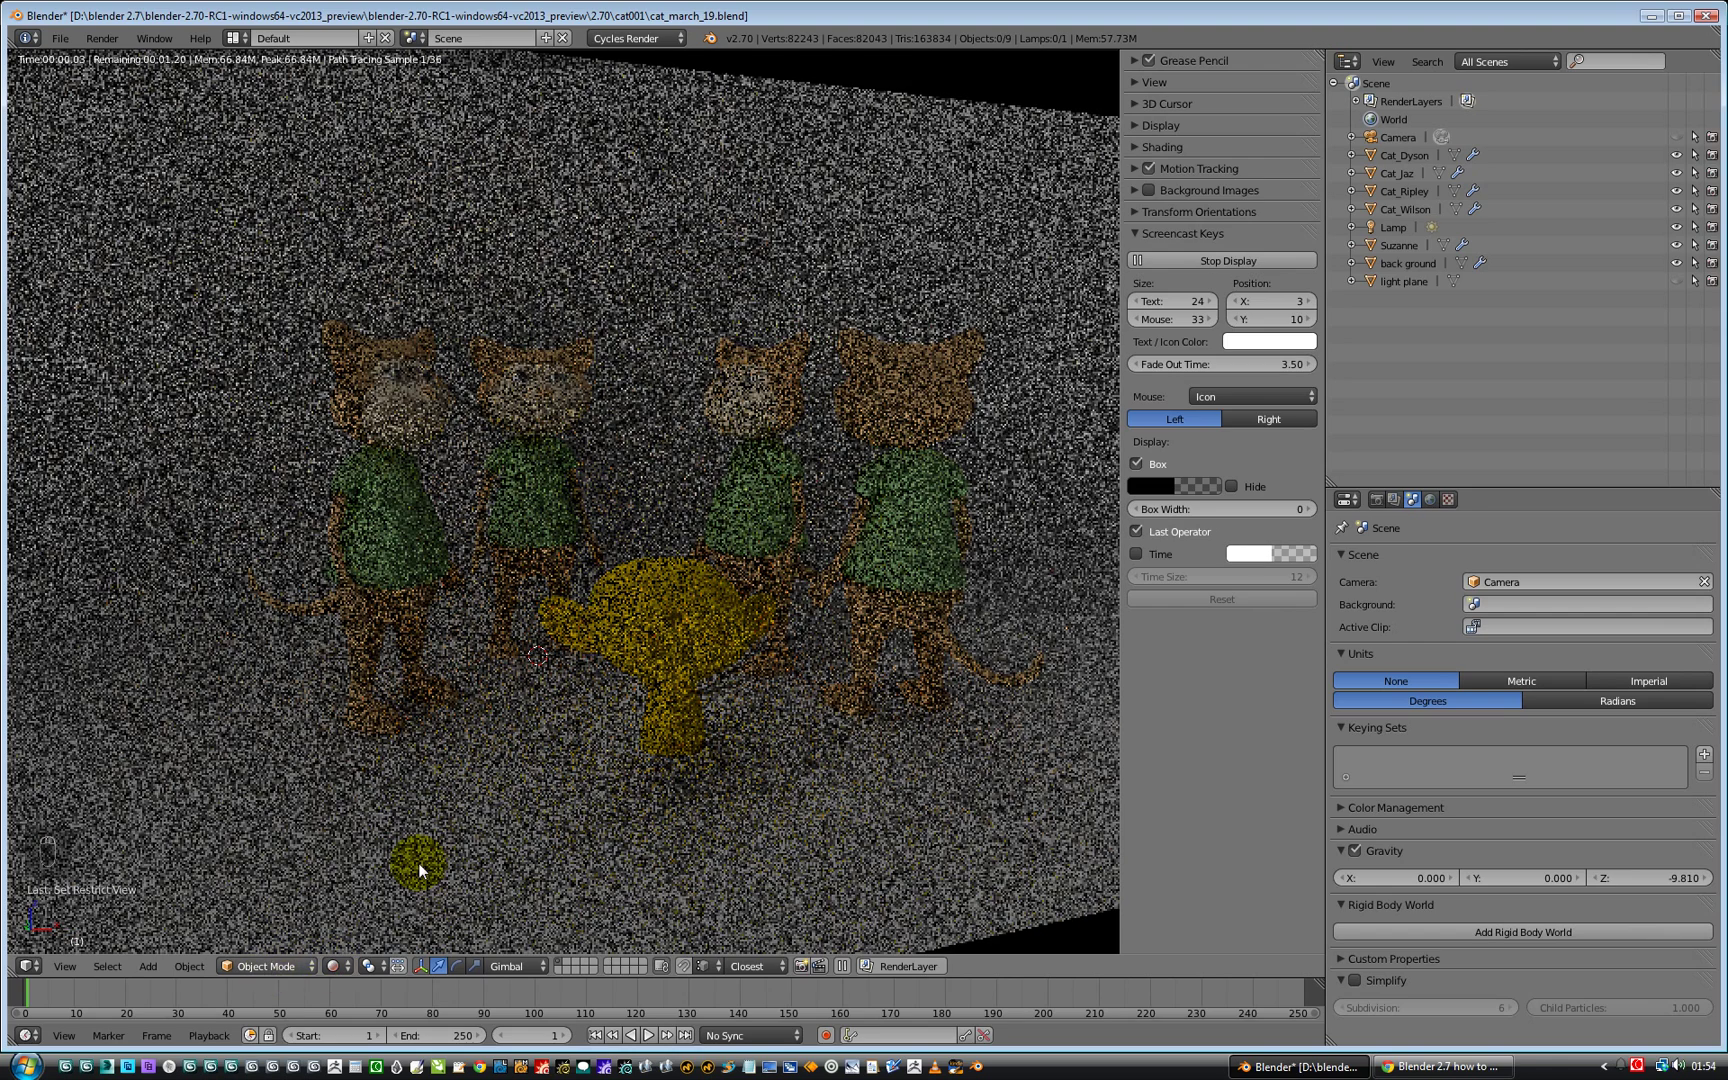
left_click(338, 966)
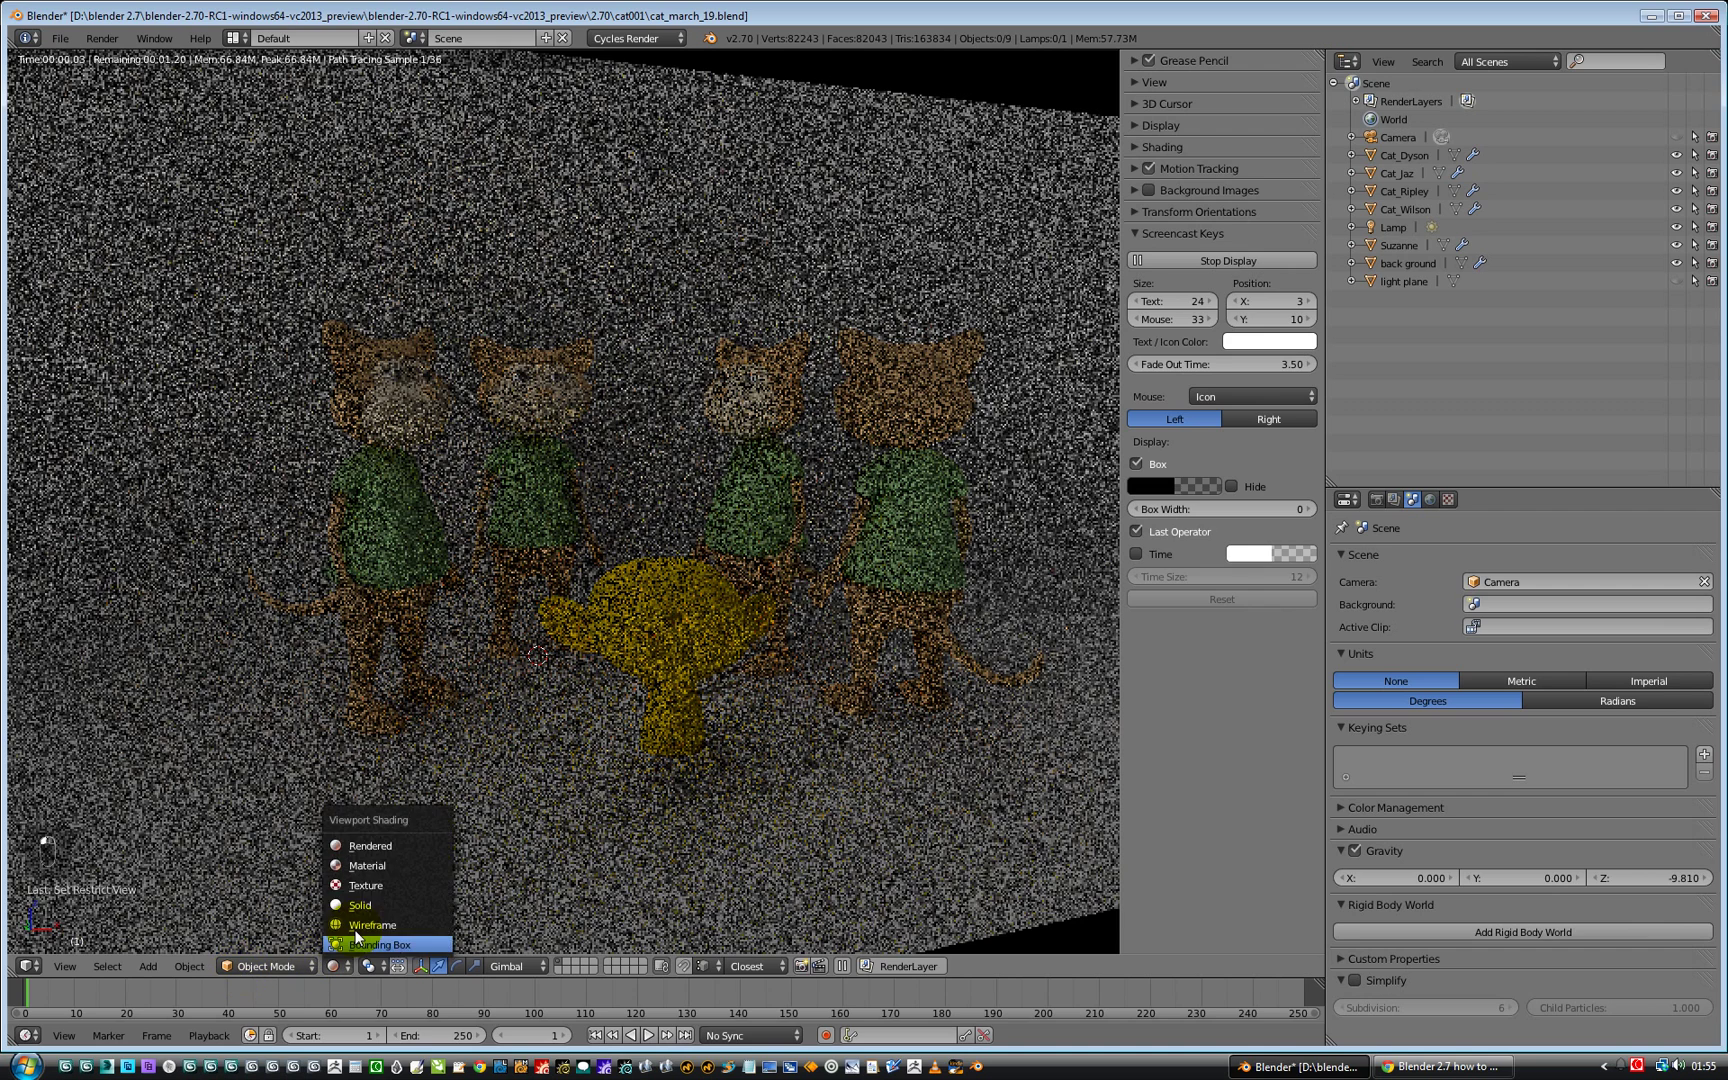
left_click(359, 905)
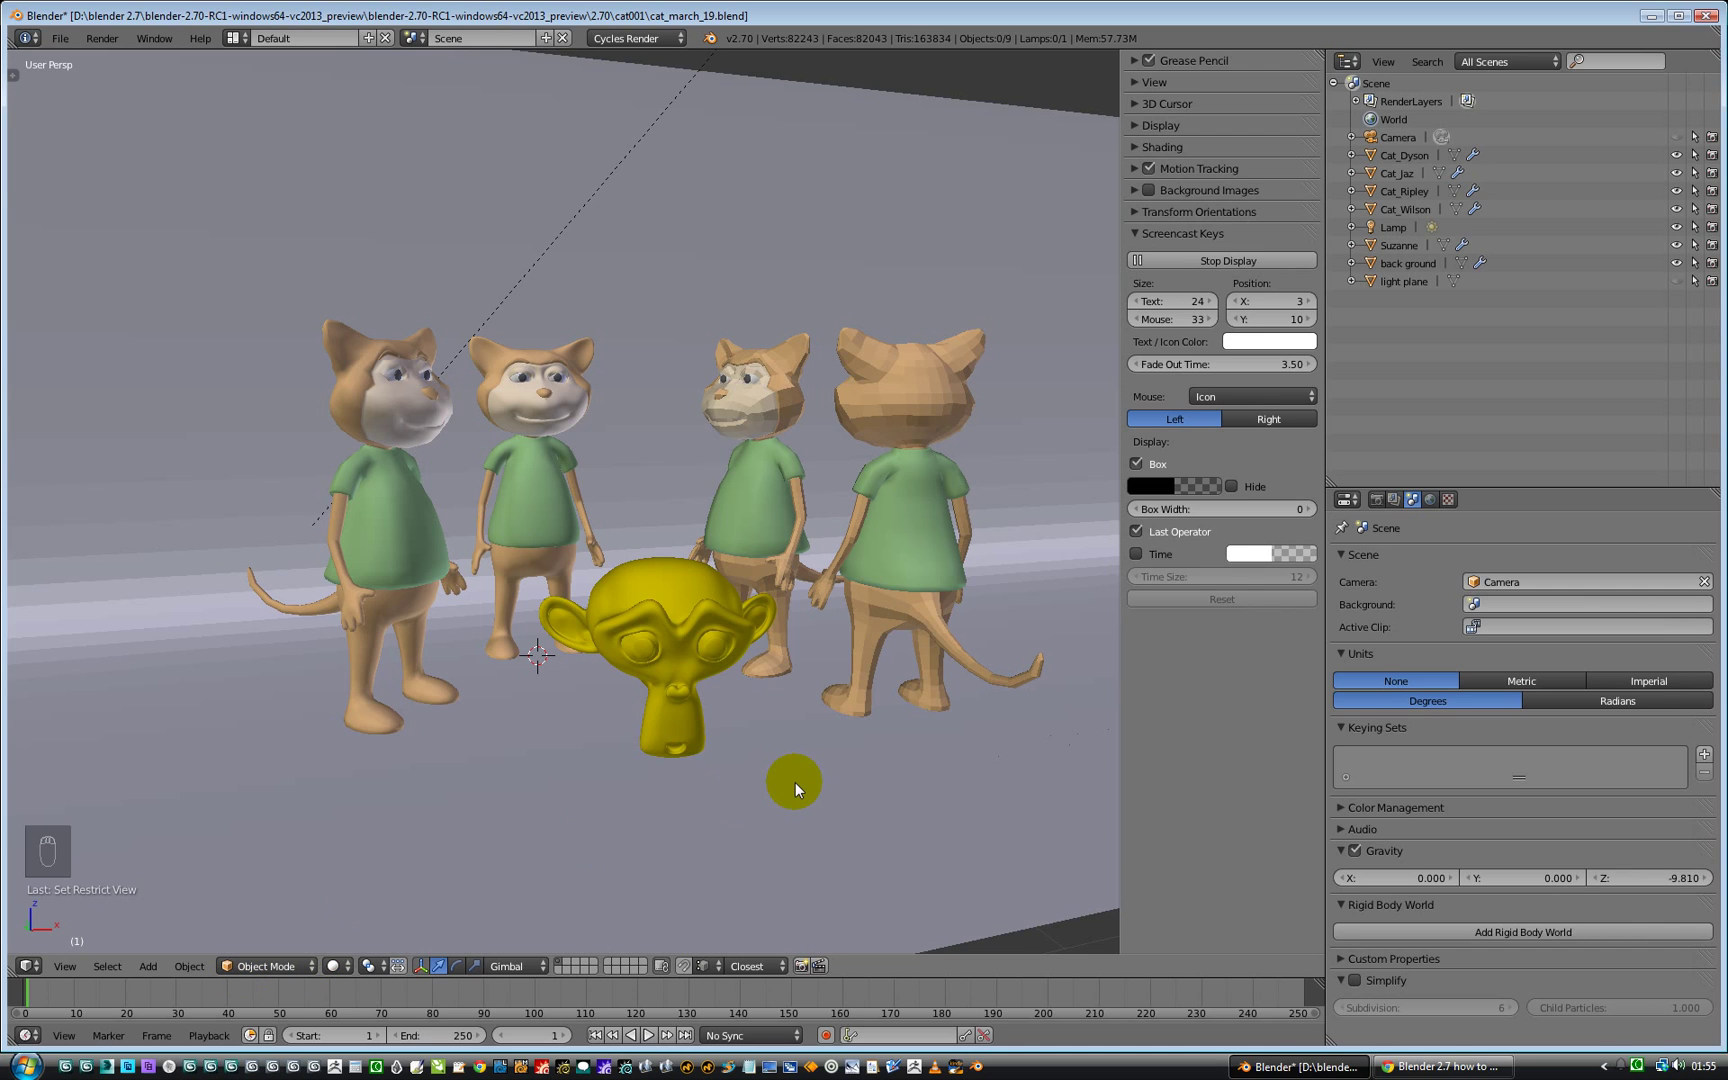
- Reveal hidden objects and select Cat_Dyson, the third cat from the left
key("Alt+H")
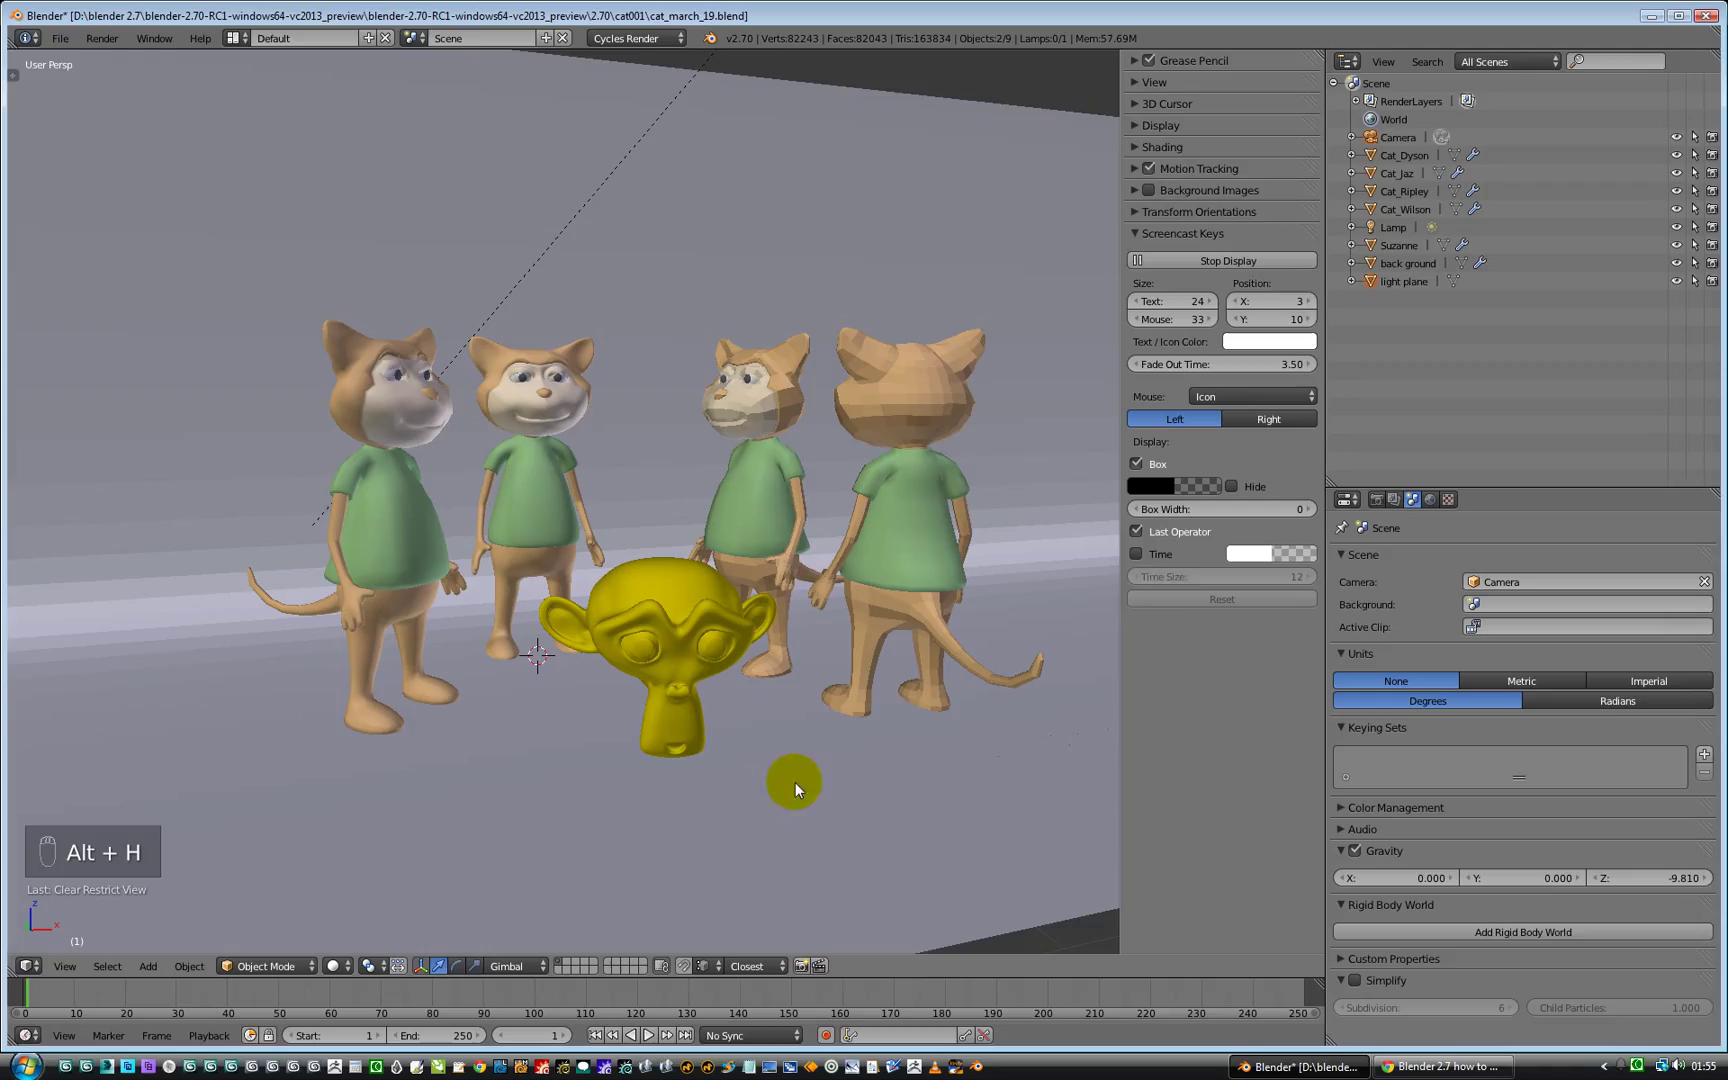
mouse_move(1174, 590)
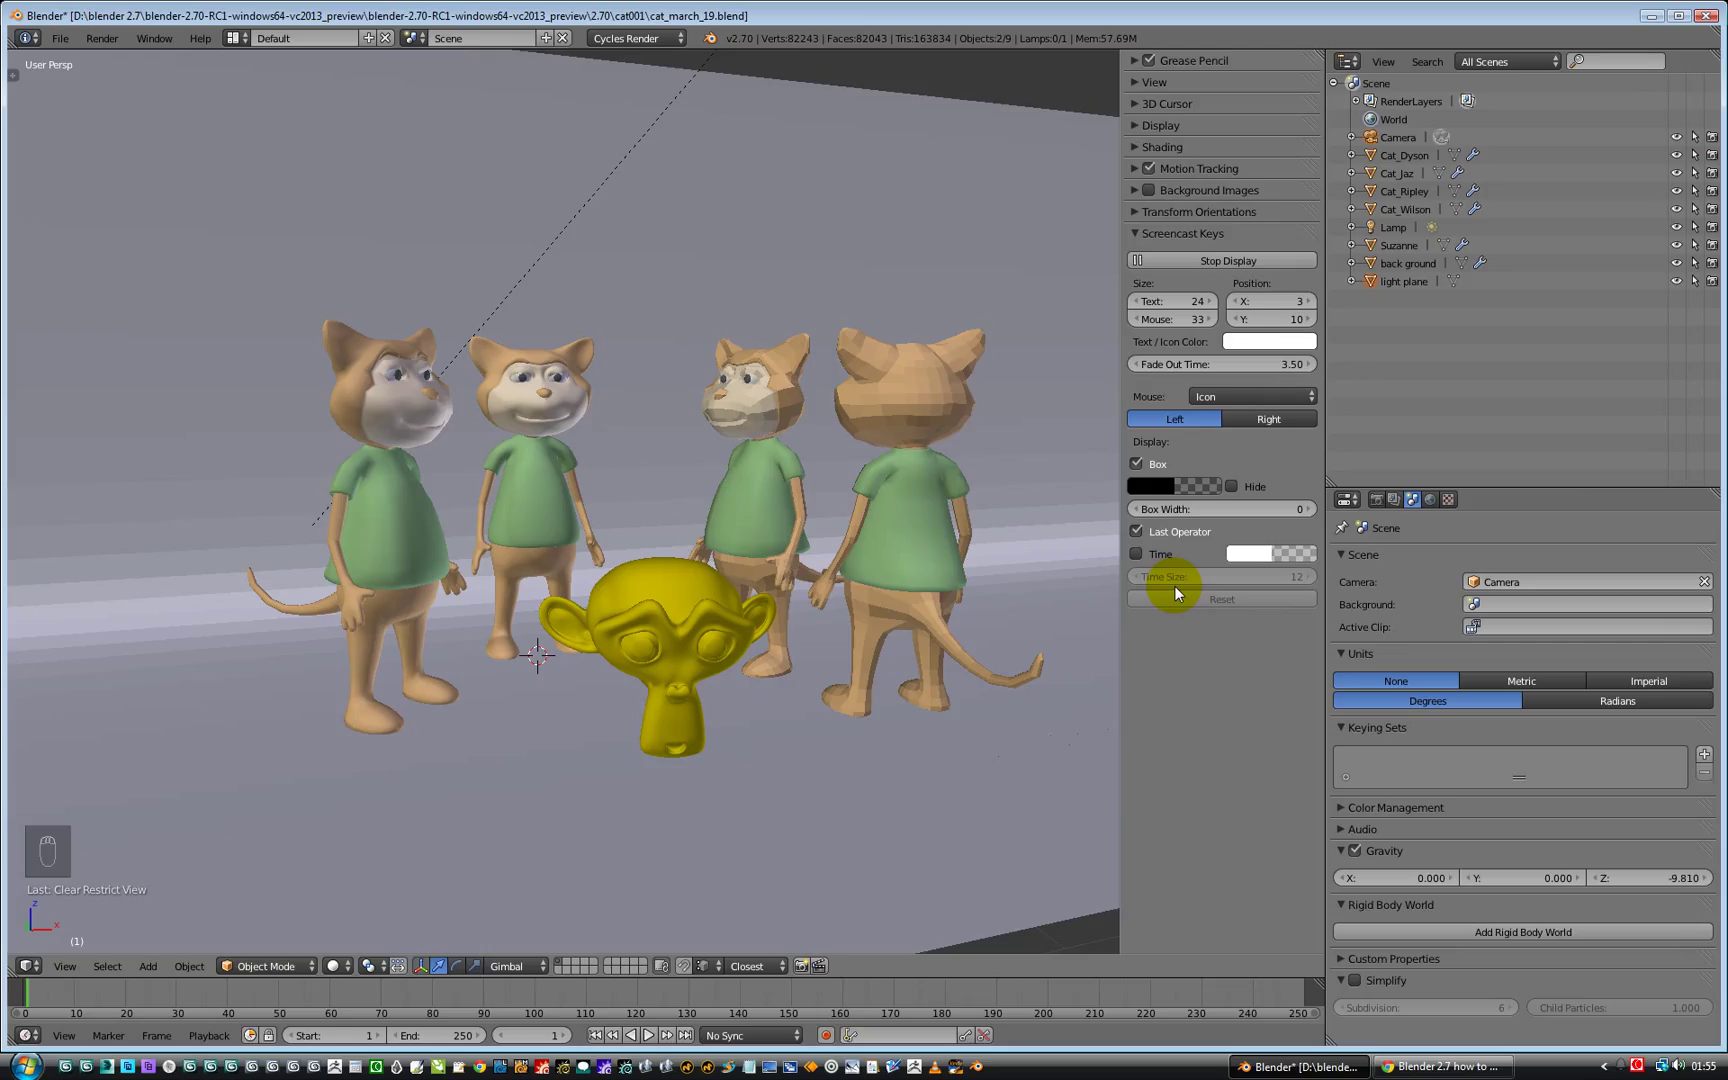
left_click(739, 509)
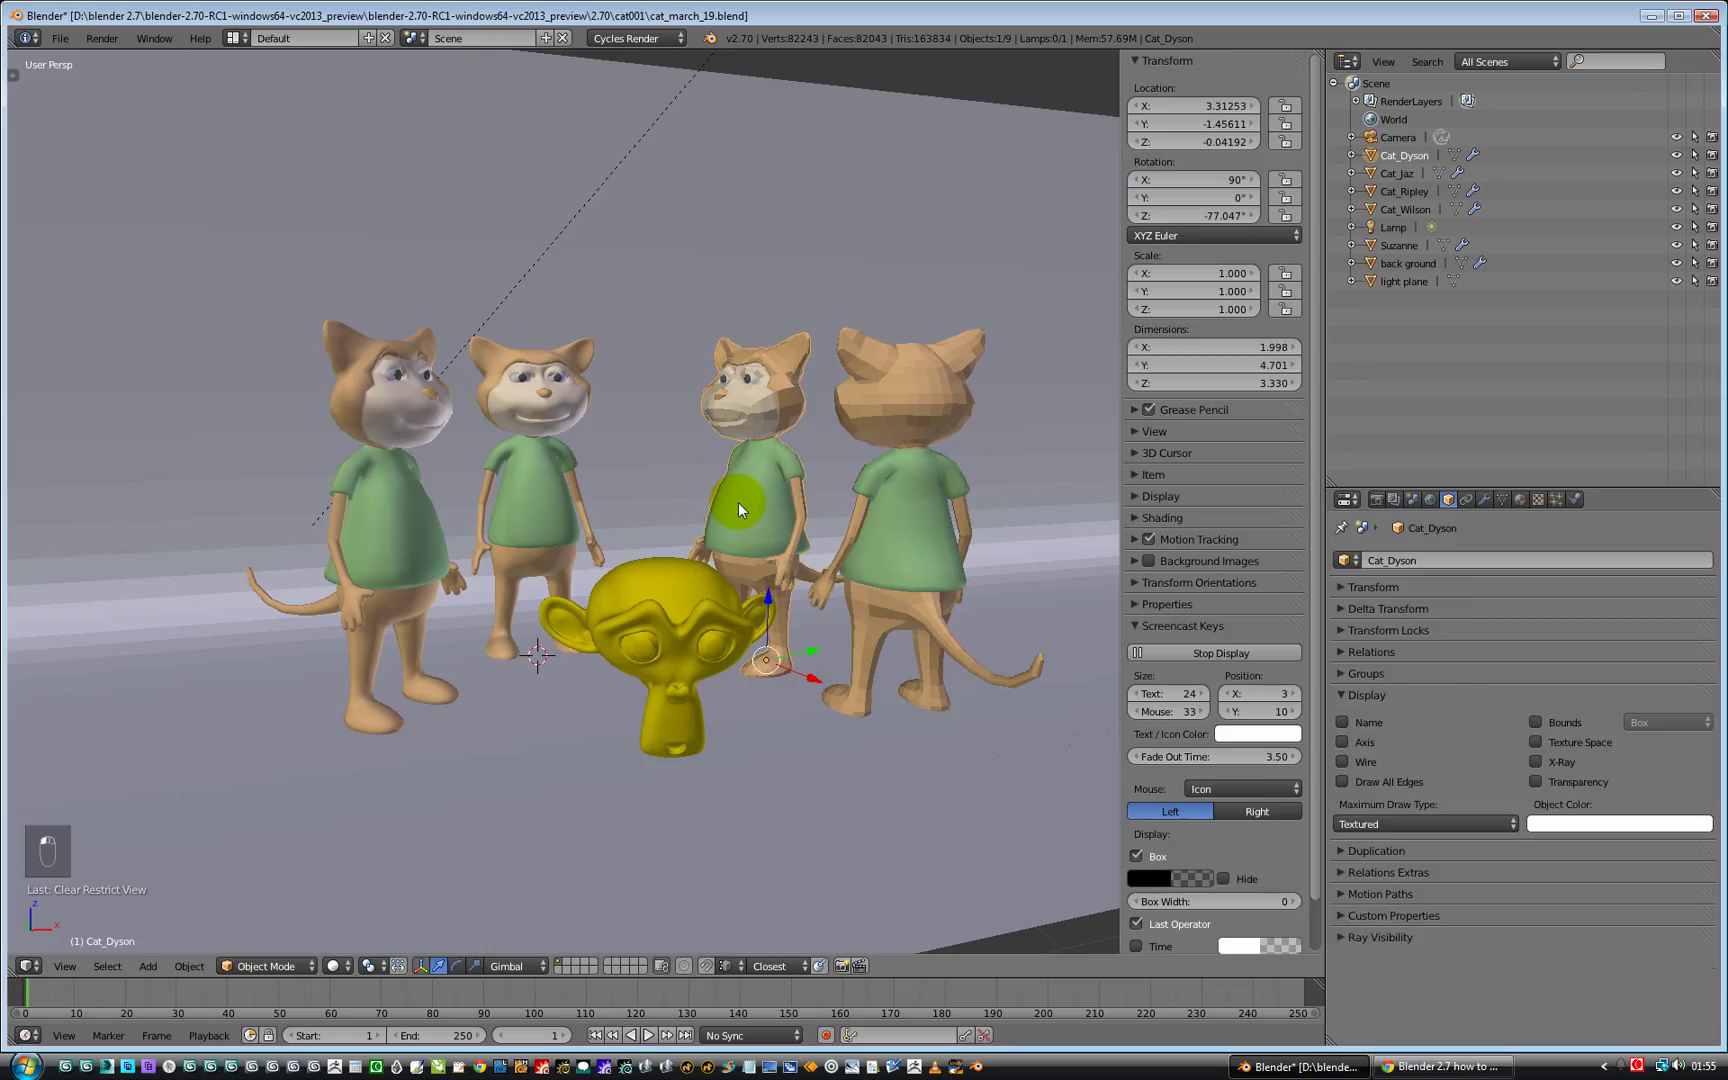